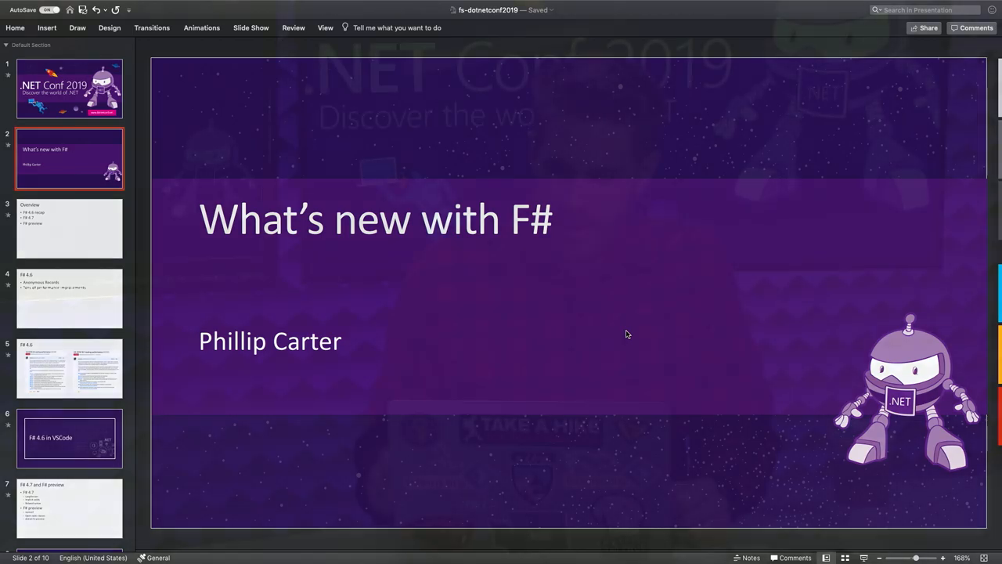
Advance the deck to the "F# 4.6" slide on Anonymous Records and performance
left_click(69, 229)
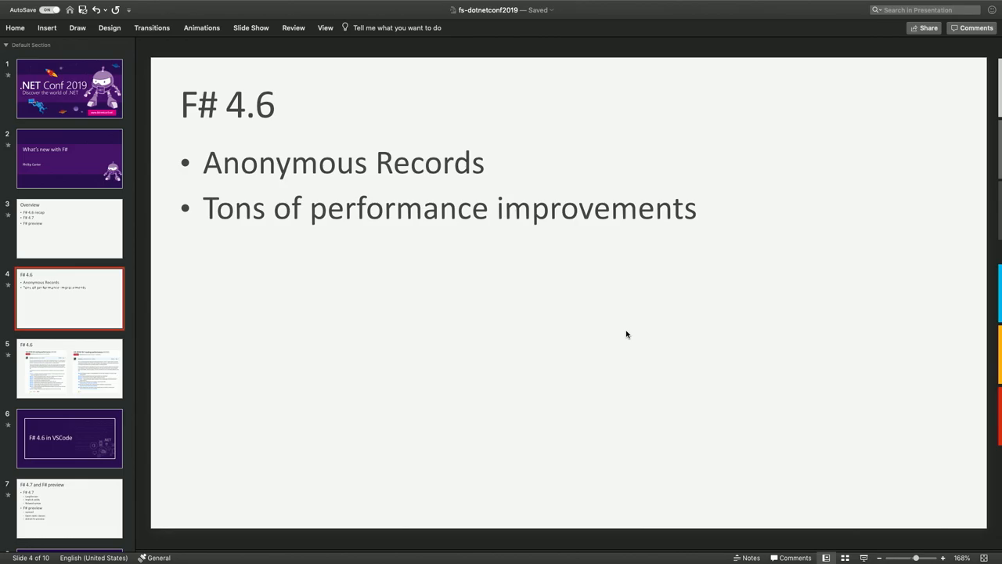
left_click(69, 368)
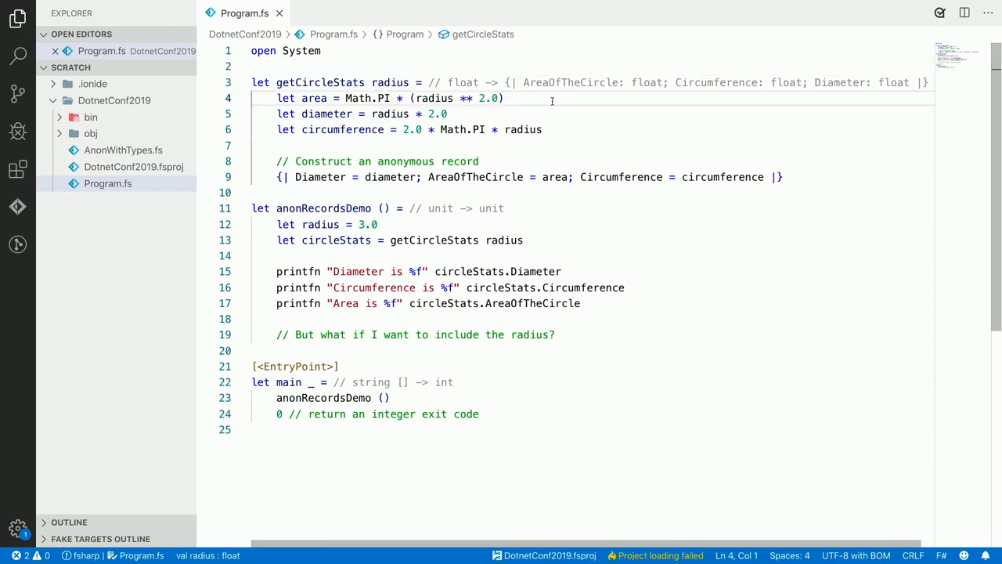
mouse_move(320, 81)
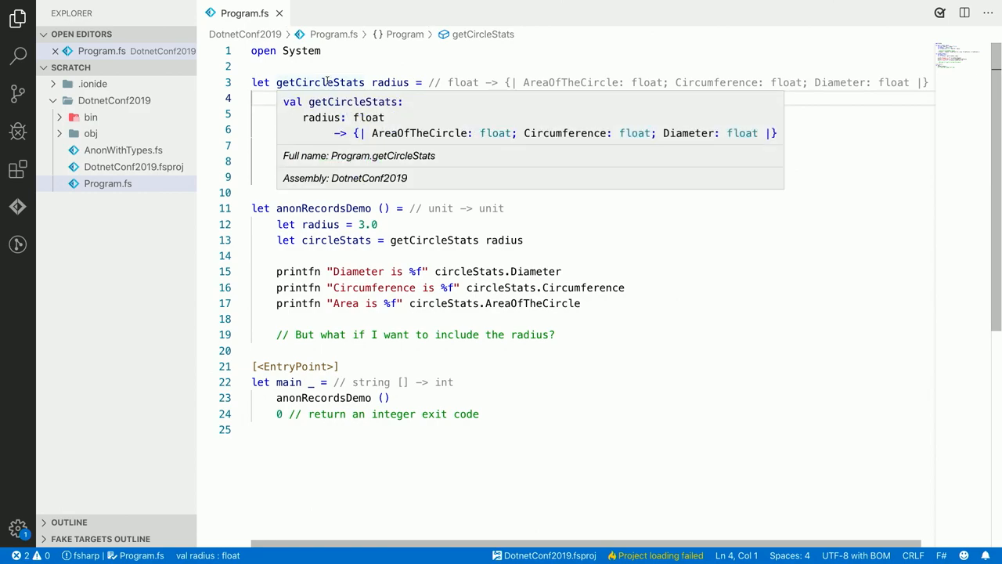
mouse_move(349, 94)
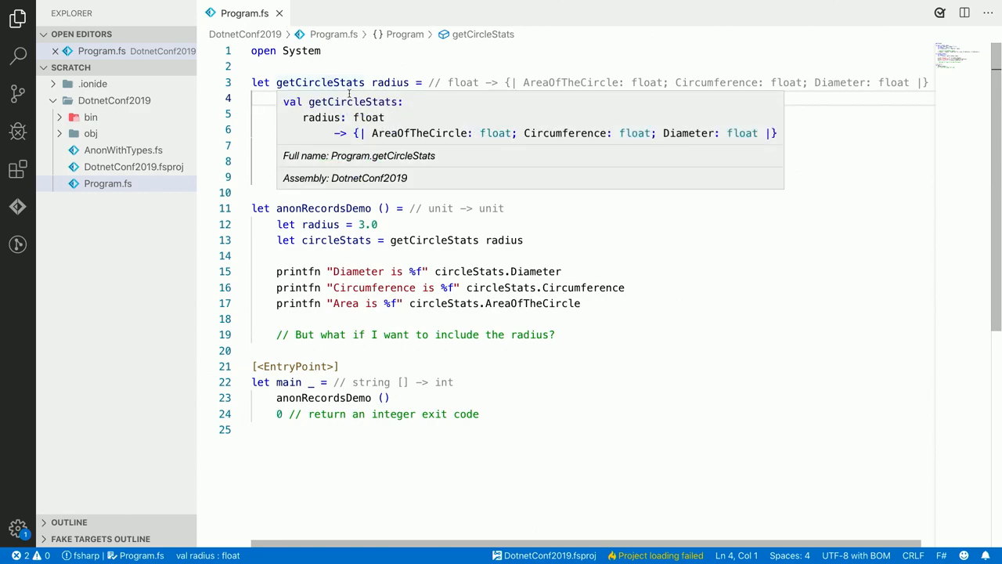
mouse_move(357, 142)
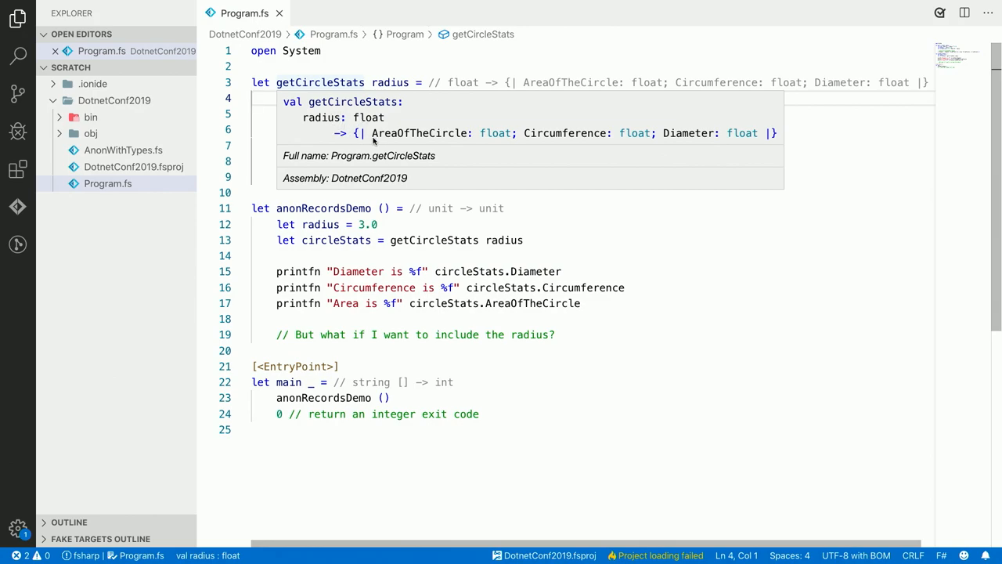
mouse_move(363, 141)
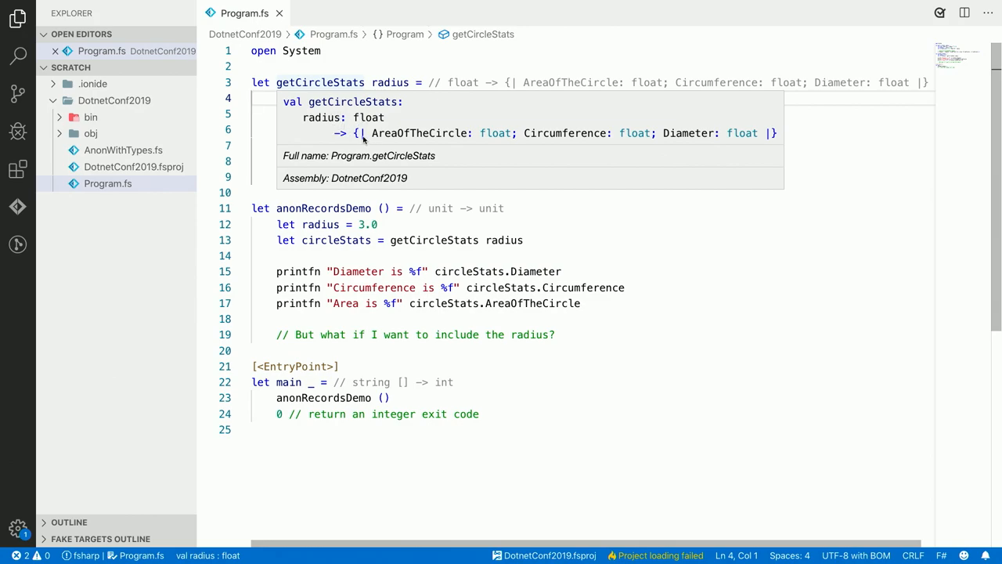
mouse_move(413, 147)
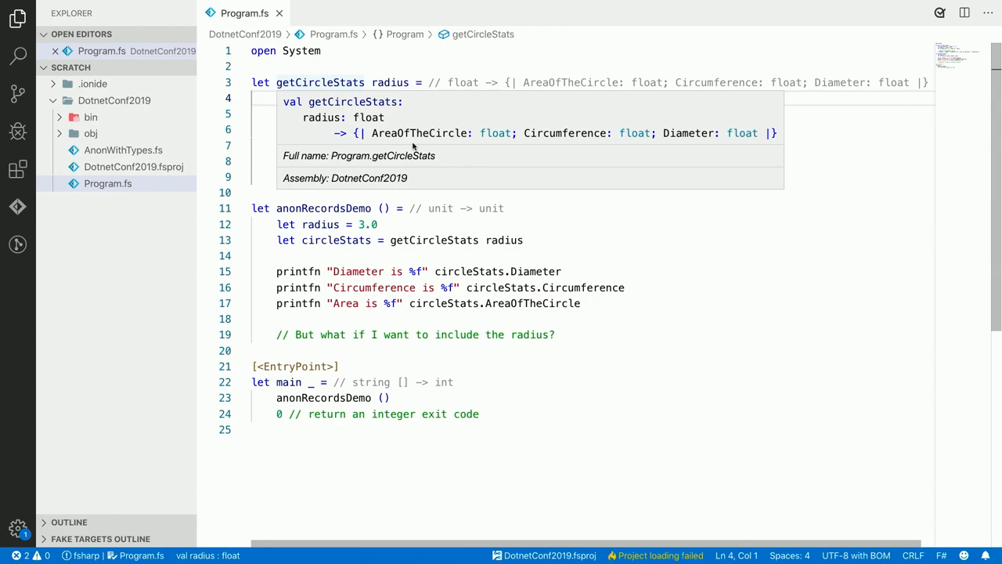
mouse_move(360, 141)
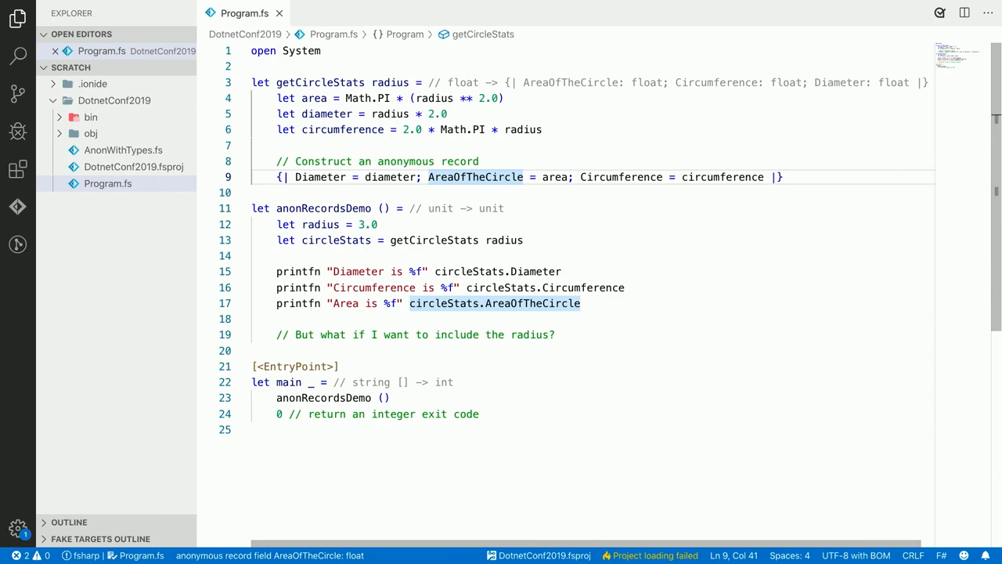
Scroll down to the anonymous record construction inside getCircleStats
scroll("down", 3)
type("(")
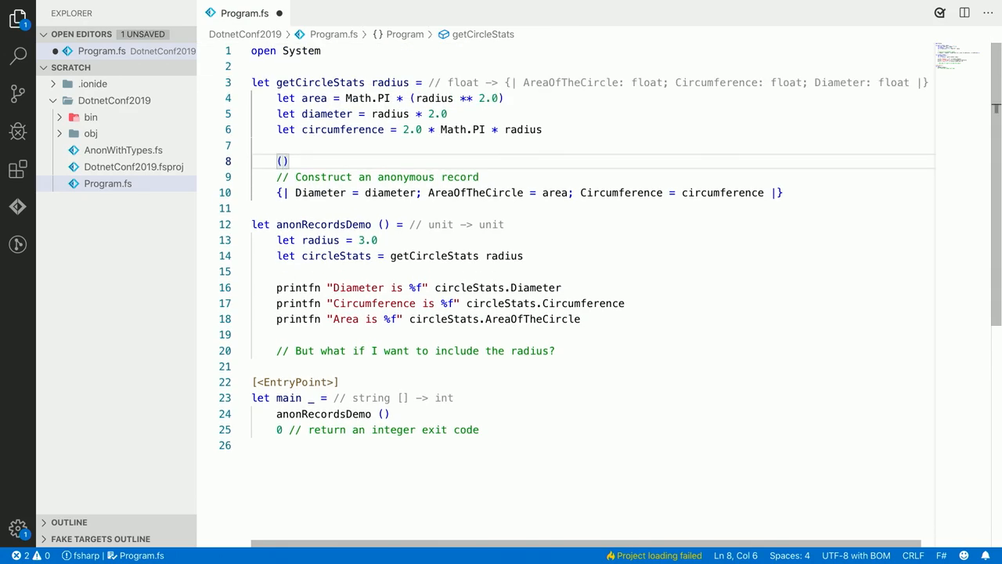
Write a temporary (area, diameter, circumference) tuple, then delete it leaving a blank line
type("area, diameter, circumference")
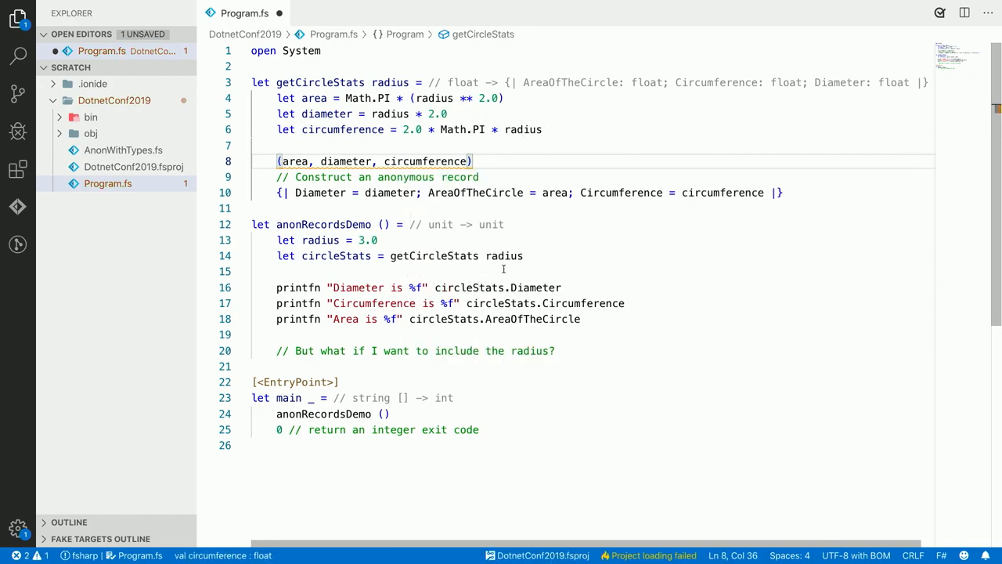
mouse_move(465, 276)
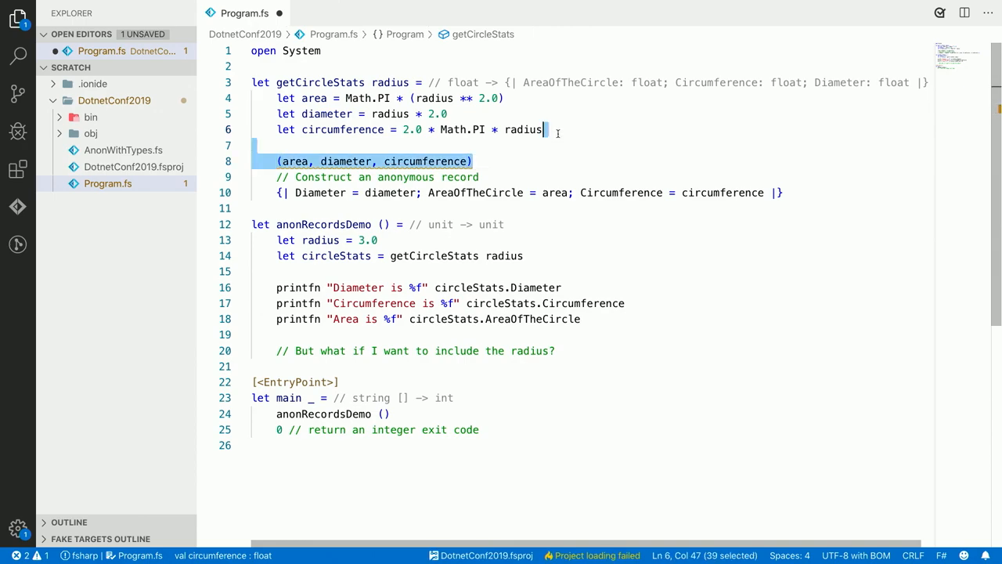
key("Delete")
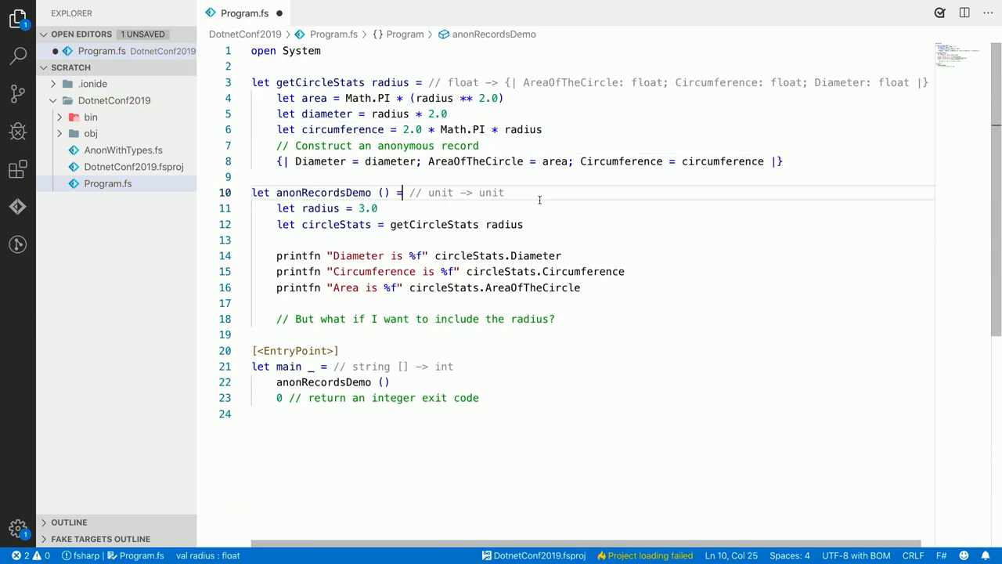
key("Enter")
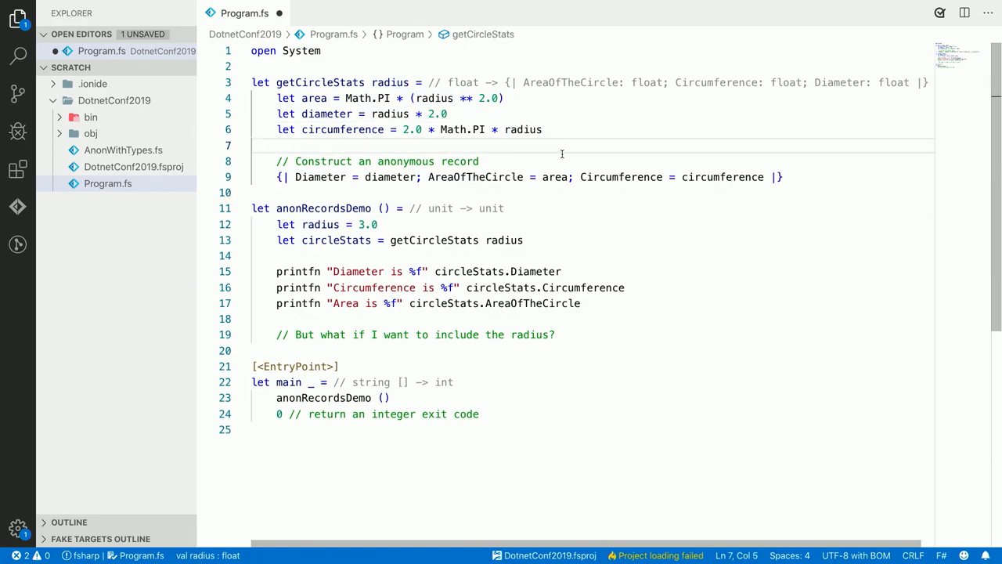
Rename the AreaOfTheCircle field to Area across the record, type and printfn
left_click(580, 255)
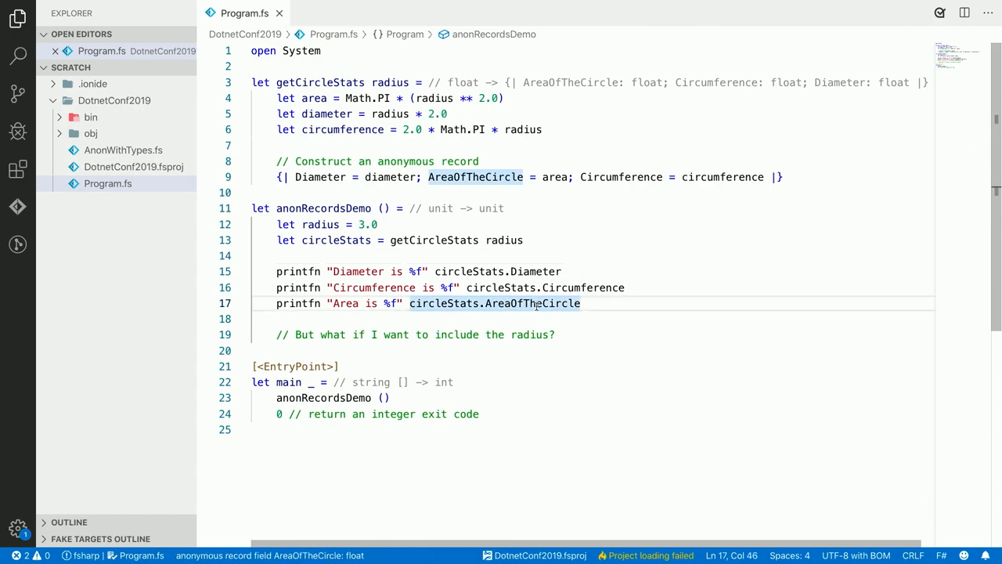
mouse_move(536, 304)
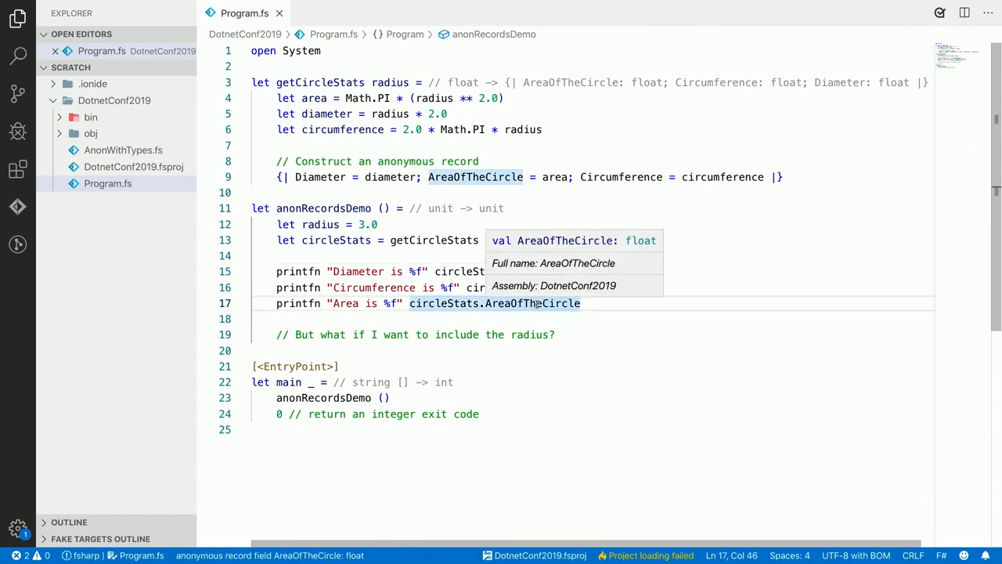
right_click(458, 175)
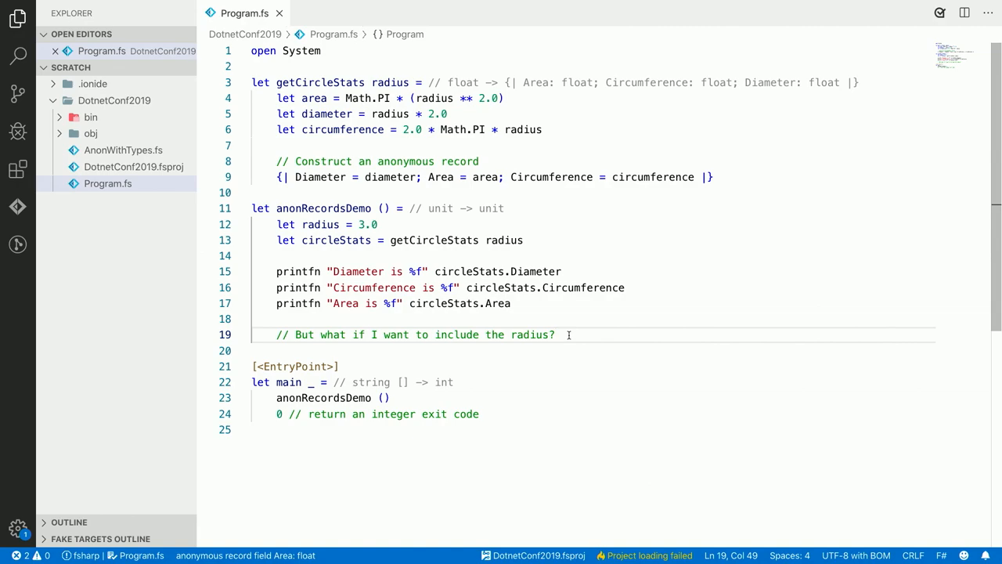
mouse_move(278, 174)
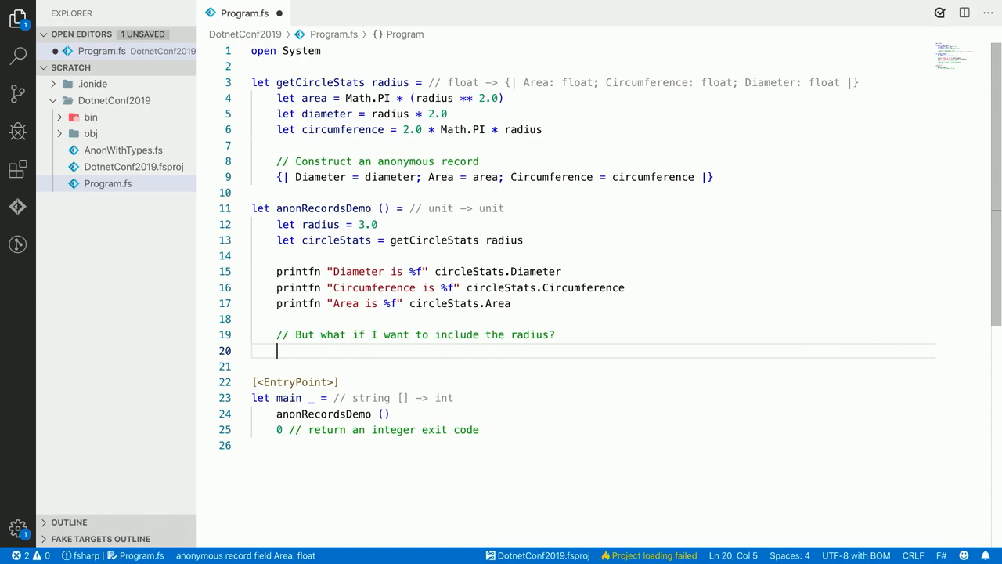
Sketch a tentative 'let group = (radius, circ' tuple binding under the radius comment
type("let")
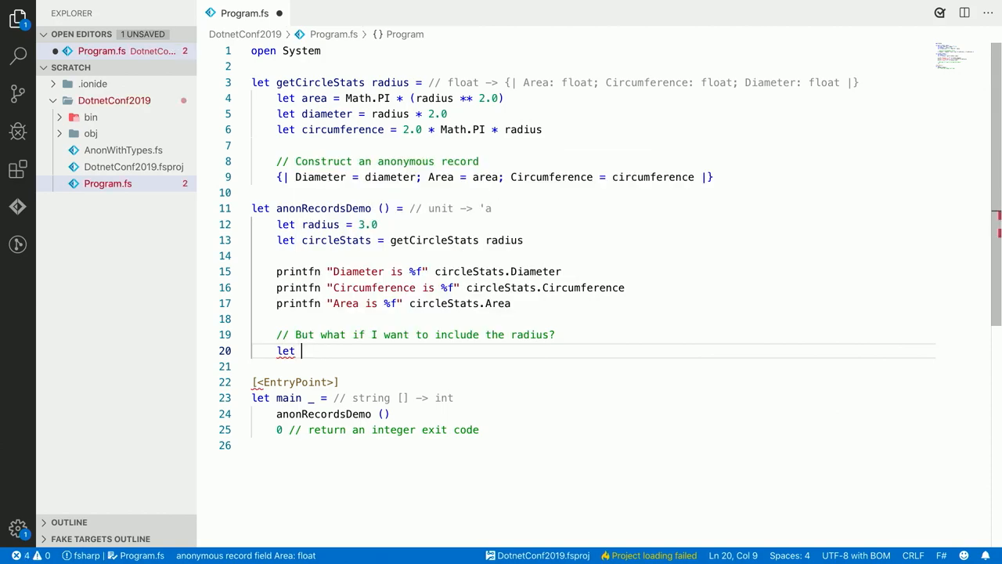
type("group = ()")
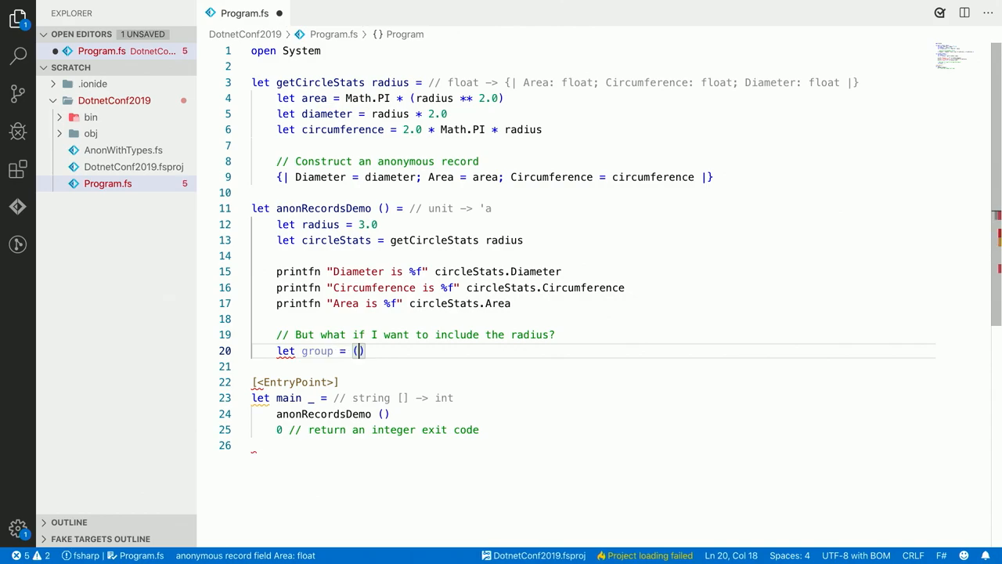
type("radius")
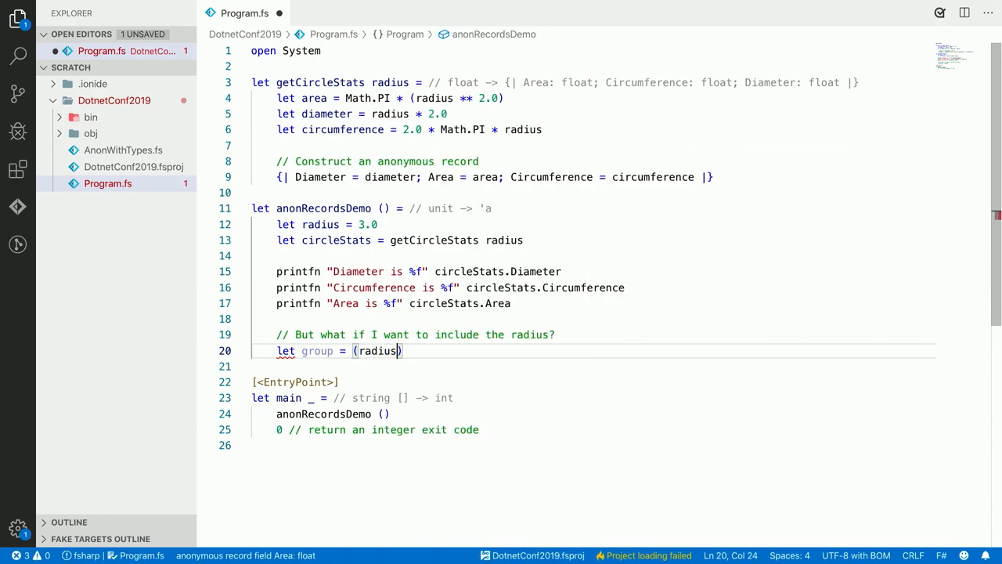
type(", circ")
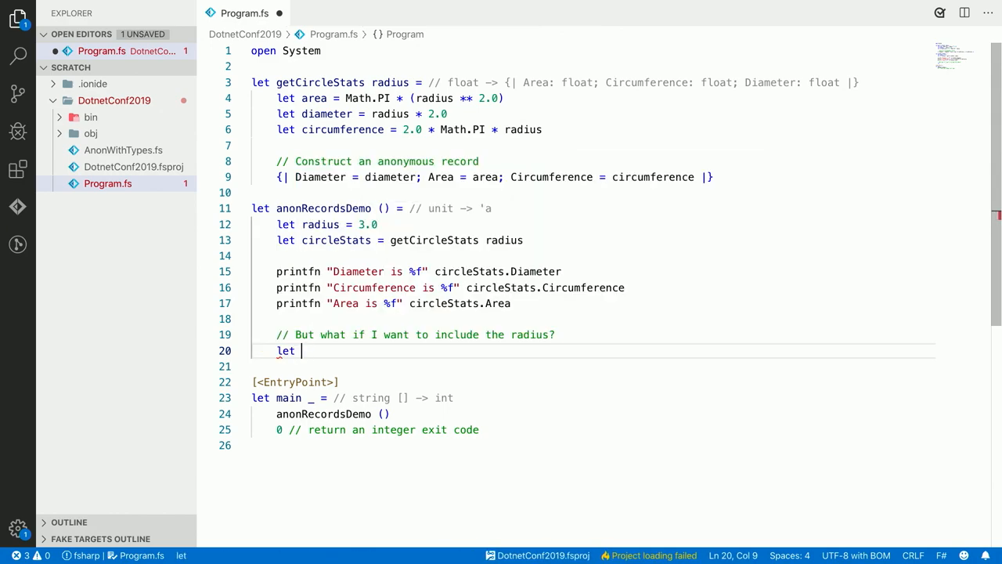
Define moreCircleStats as {| circleStats with Radius = radius |} and start a printfn below
type("moreCircleStats =")
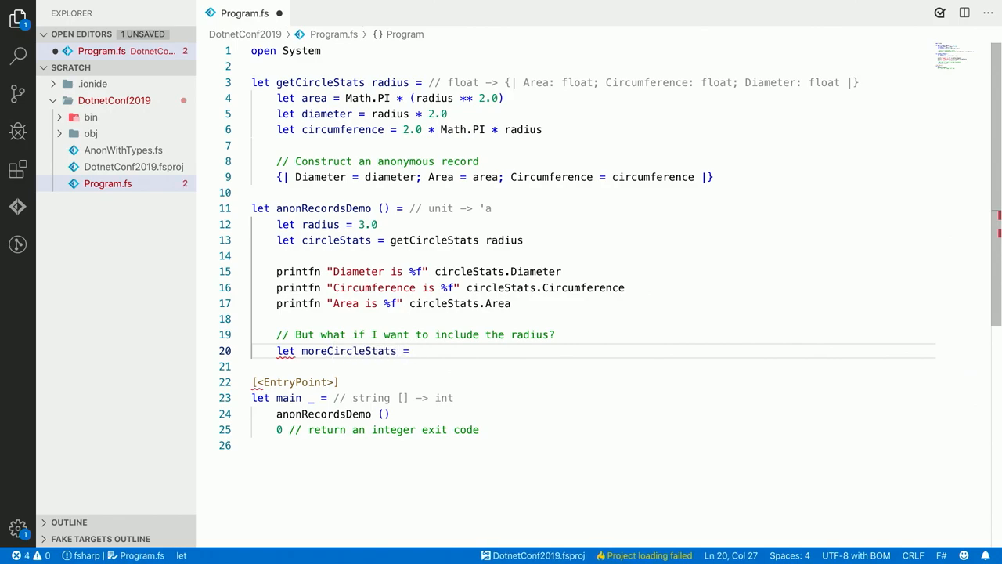
type("{| |}")
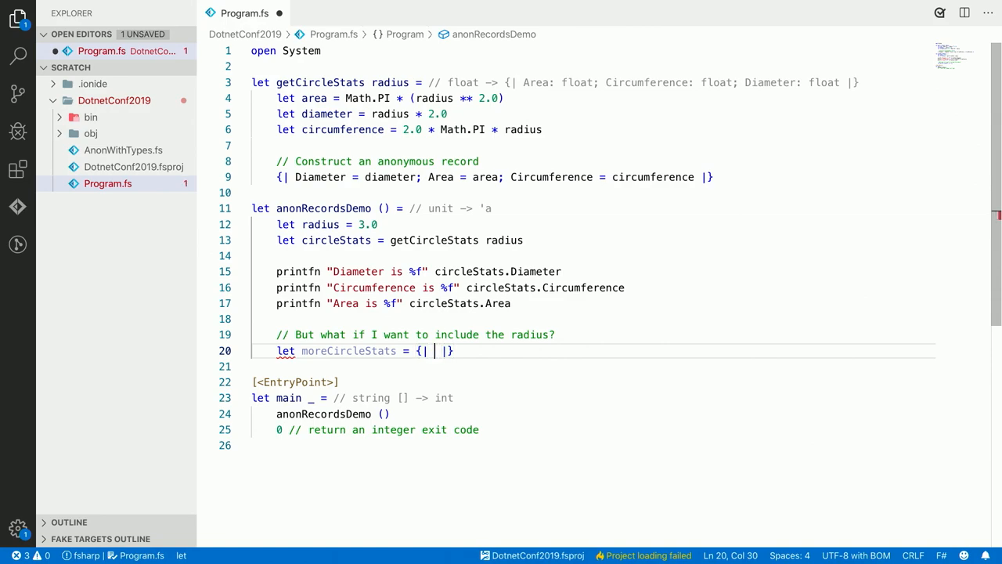
type("circleStats with")
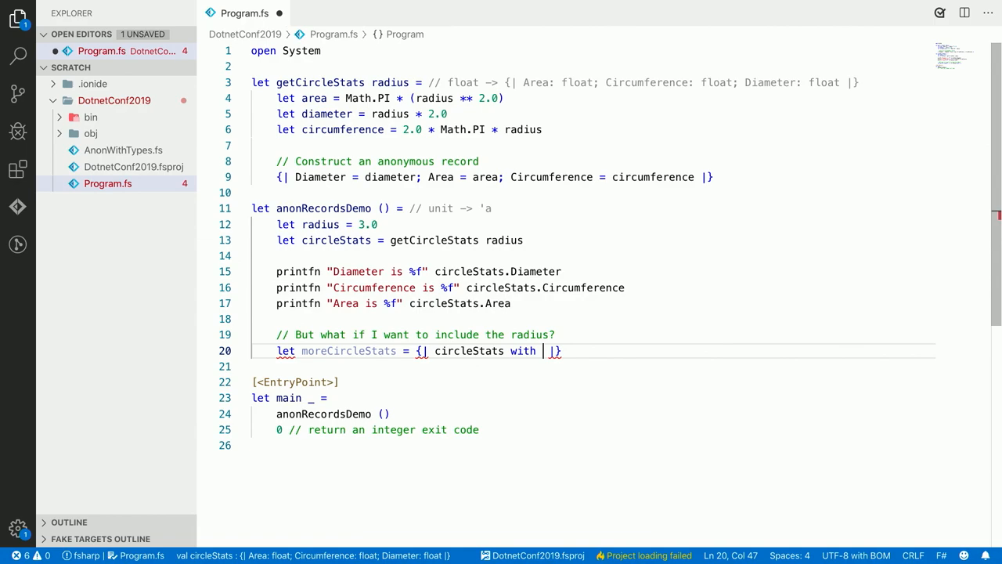
type("Radius =")
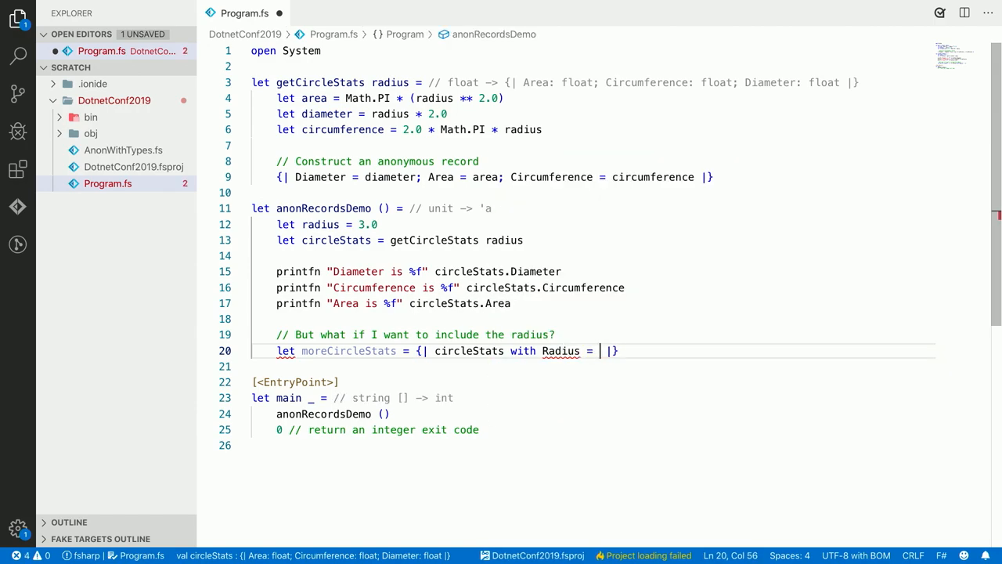
type("radius")
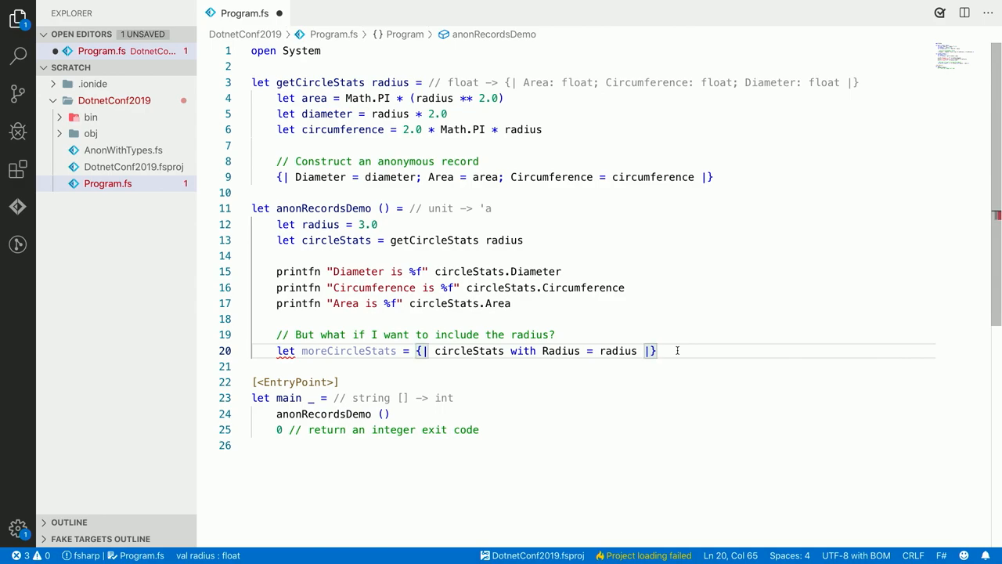
type("printfn \"")
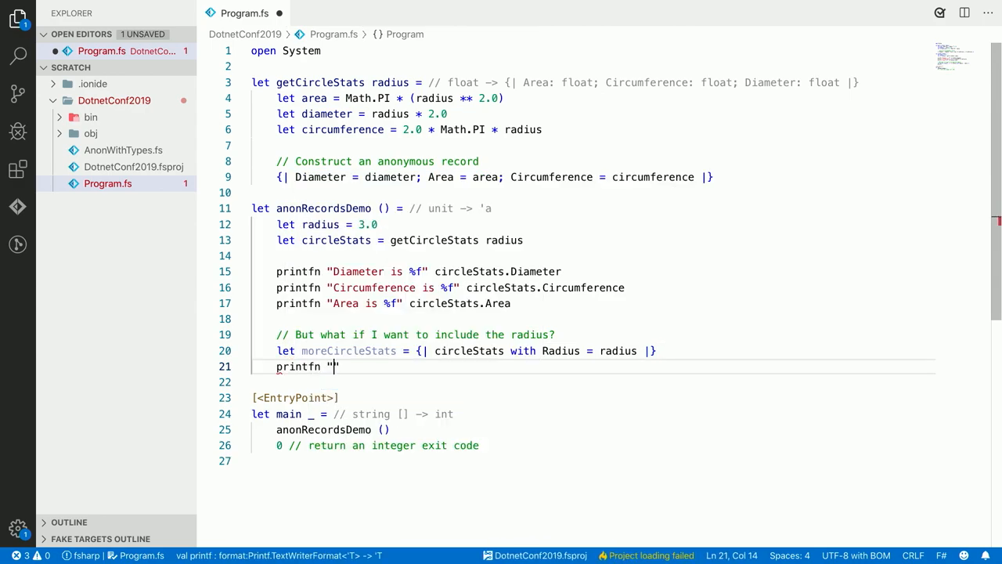
Continue the printfn string with 'Radius: %f' and begin the moreCircleStats argument
type("Radius")
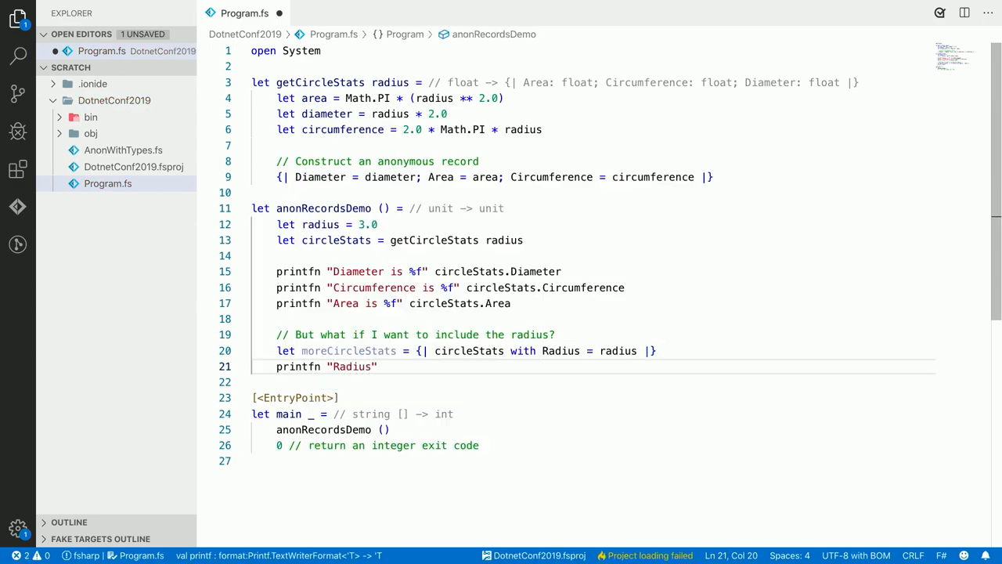
type(": %f\" m")
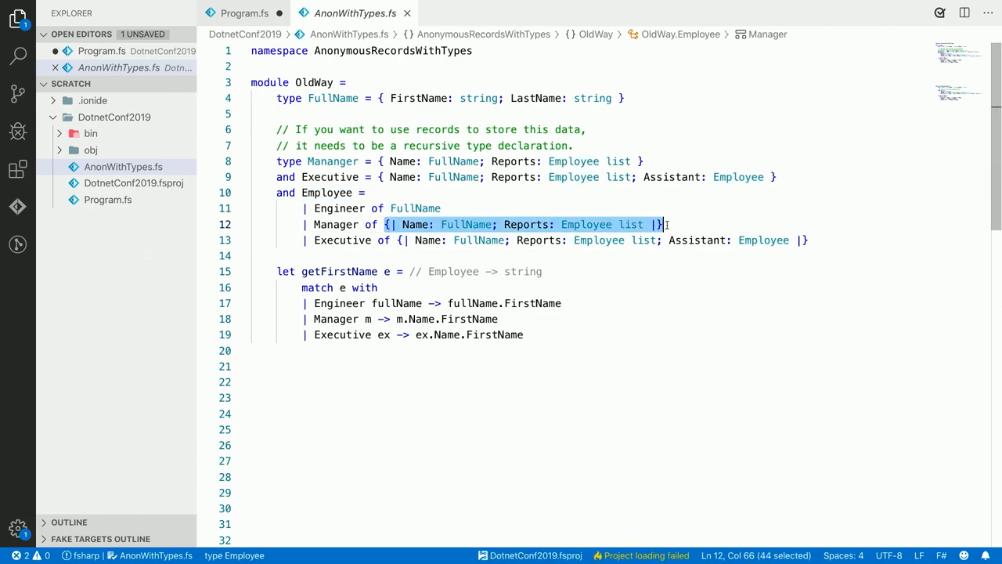
Replace the anonymous record Employee cases with Manager and Executive types taking string * reports: Employee list
type("Manager of Manager")
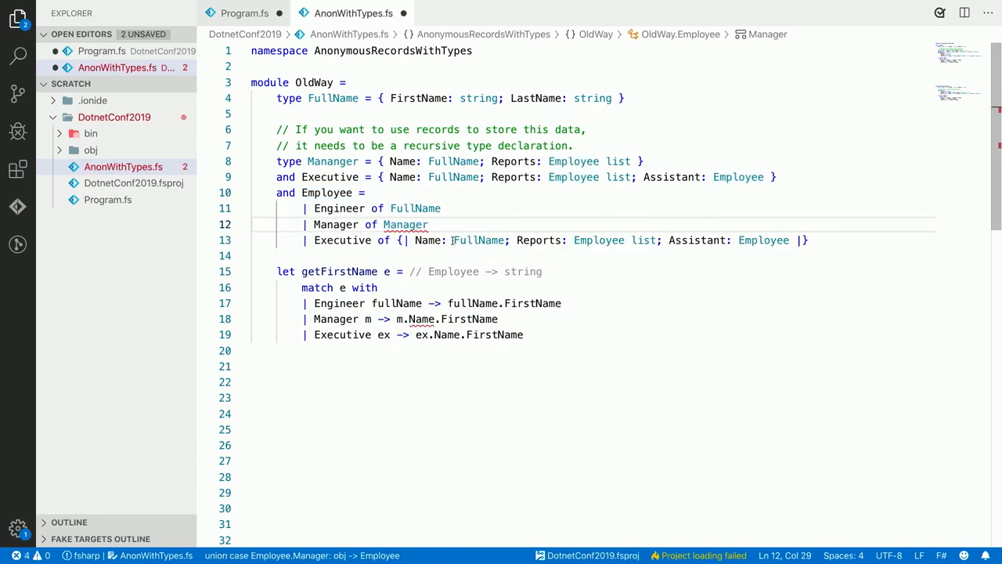
type("Executive of Executive")
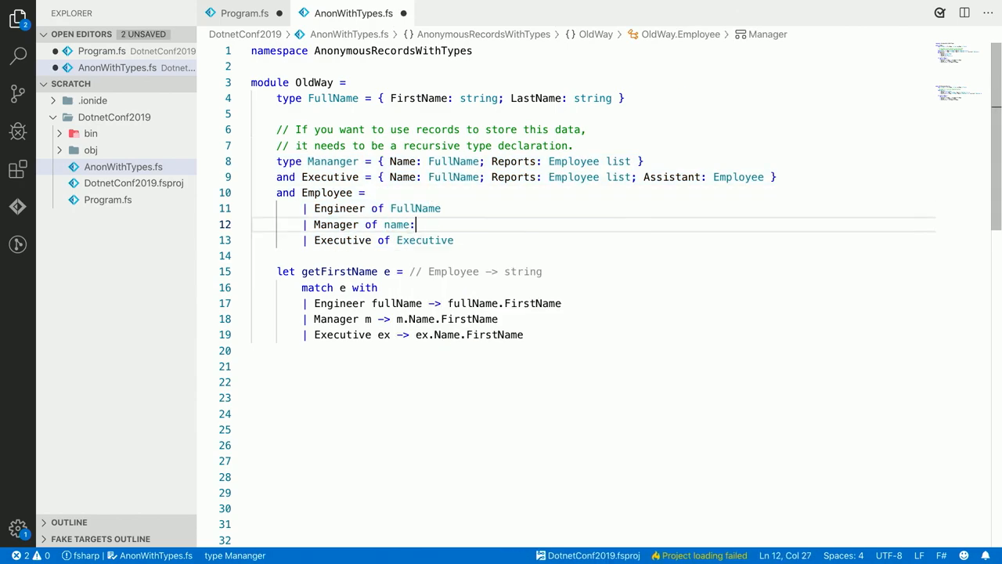
type("string *")
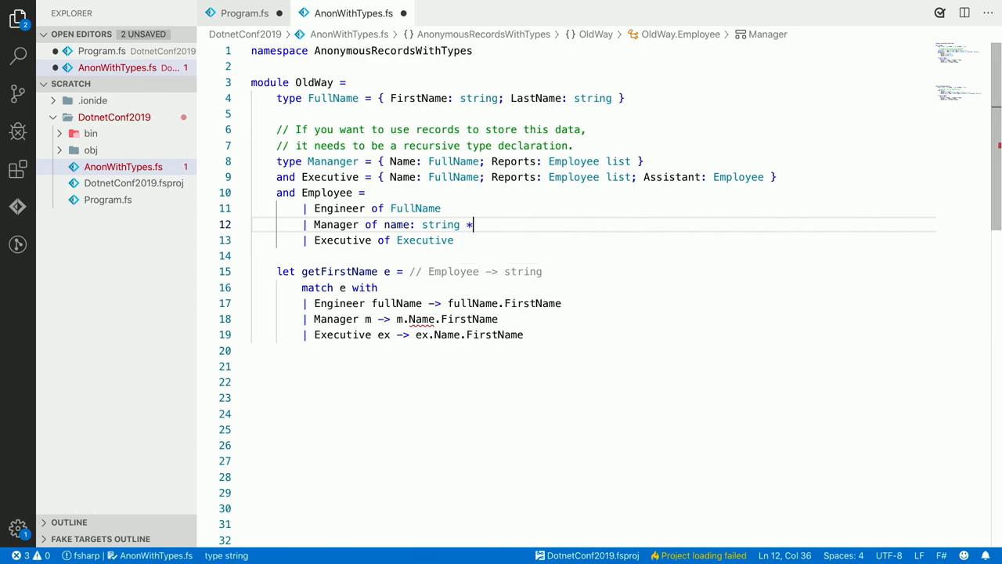
type("reports: e")
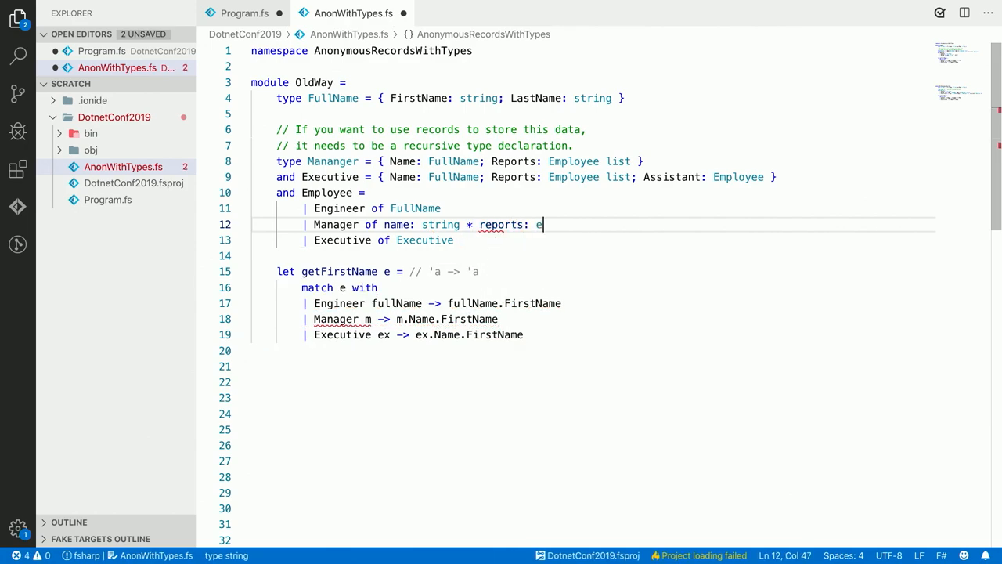
type("mployee list")
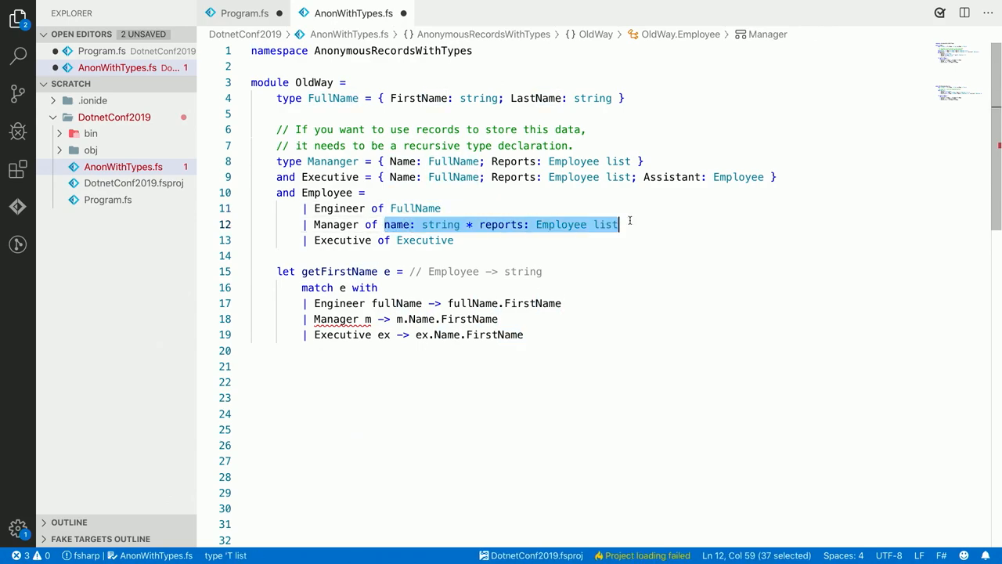
Accept the IntelliSense Mananger type name and scroll to the WithAnonymousRecords module
type("Manager of Mana")
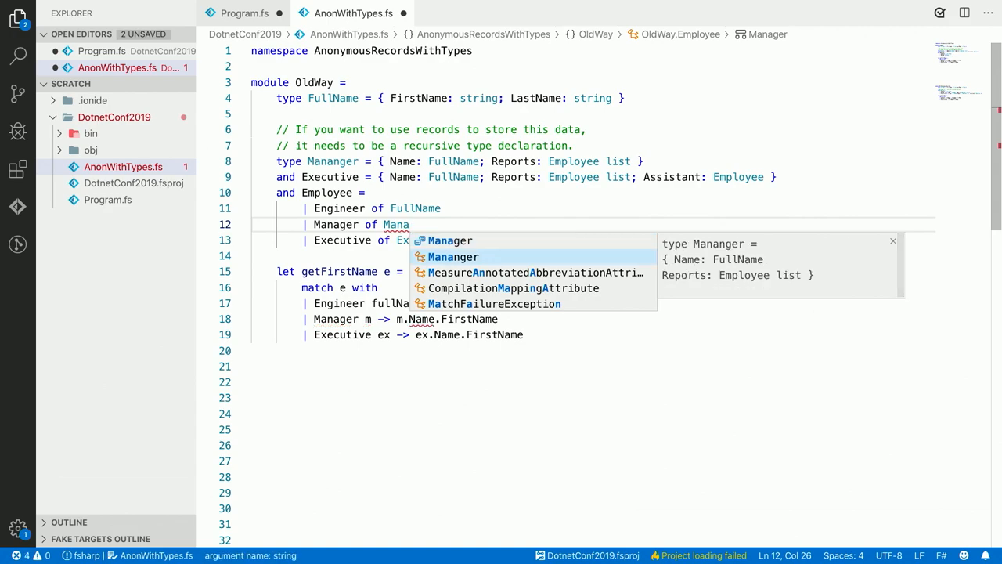
key("Tab")
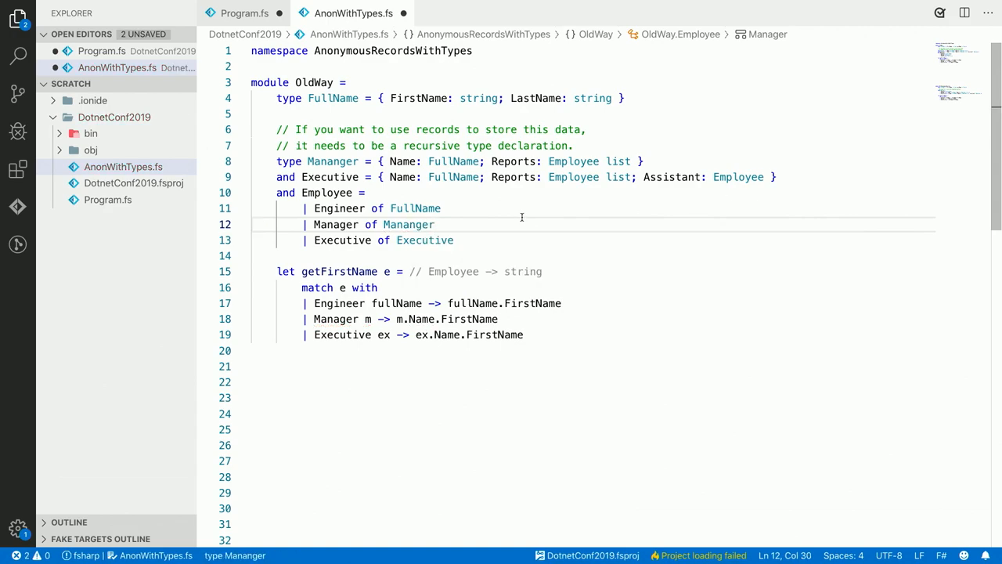
scroll("down", 3)
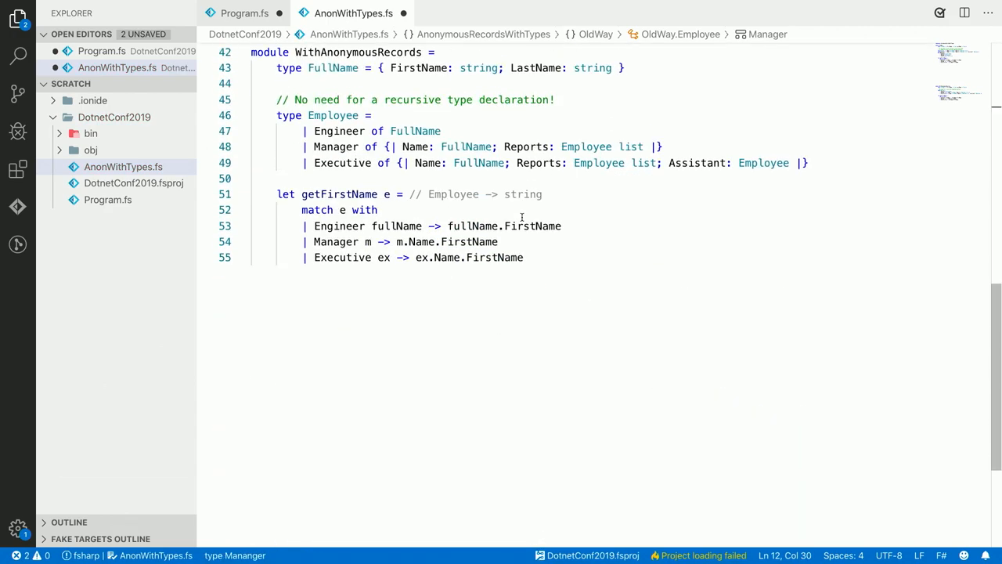
mouse_move(529, 110)
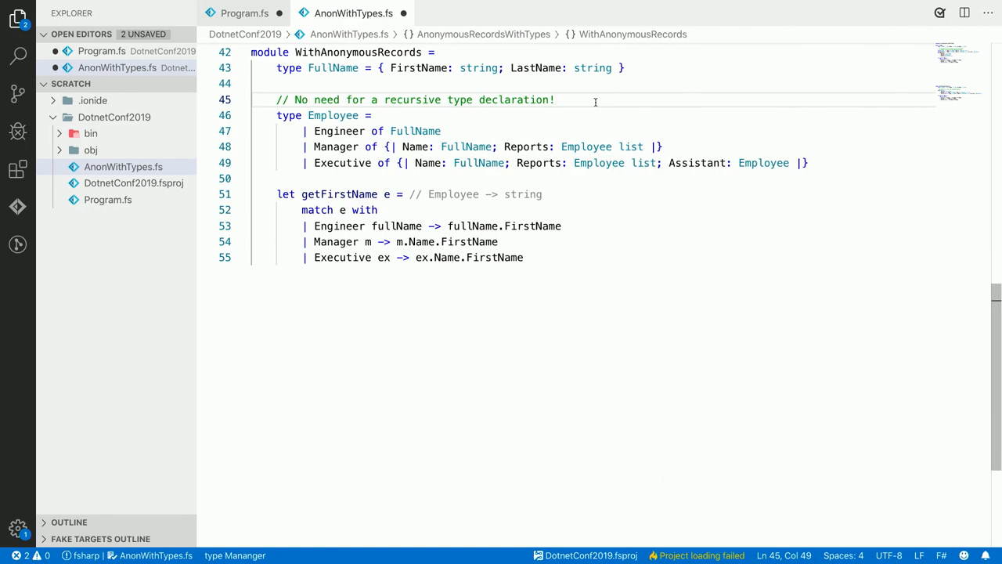
mouse_move(385, 139)
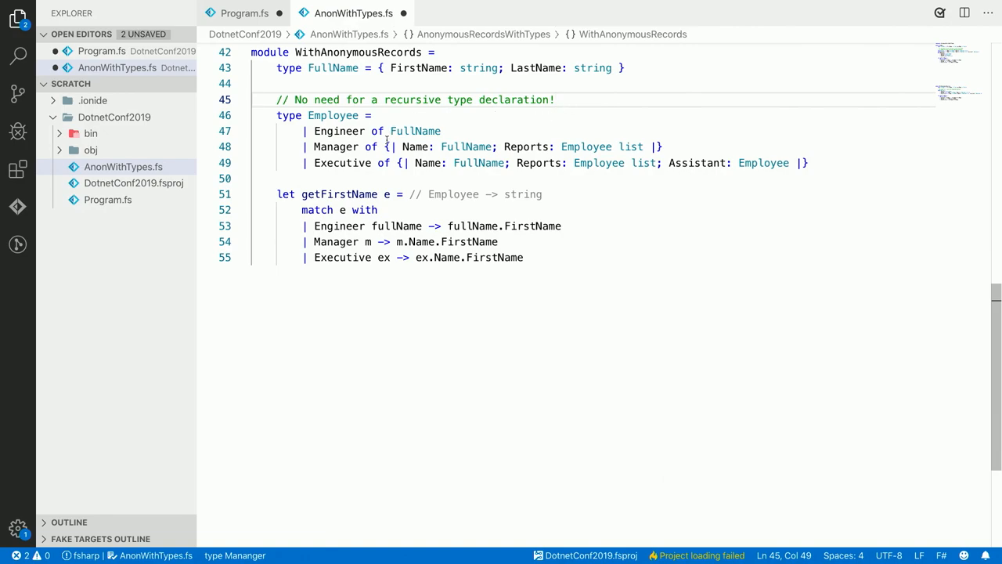
left_click_drag(385, 147, 663, 147)
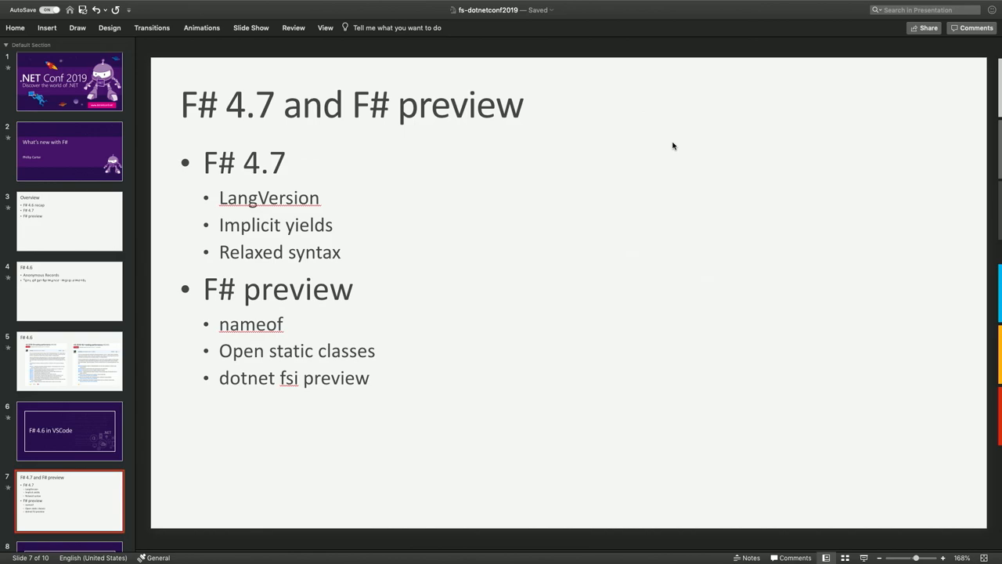
Present slide 7, 'F# 4.7 and F# preview'
left_click(69, 501)
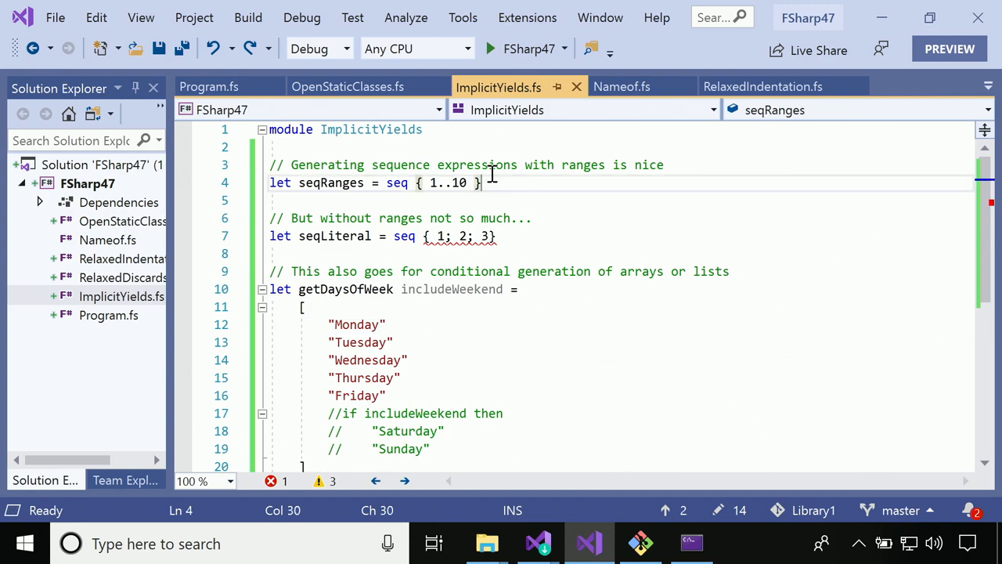
mouse_move(154, 172)
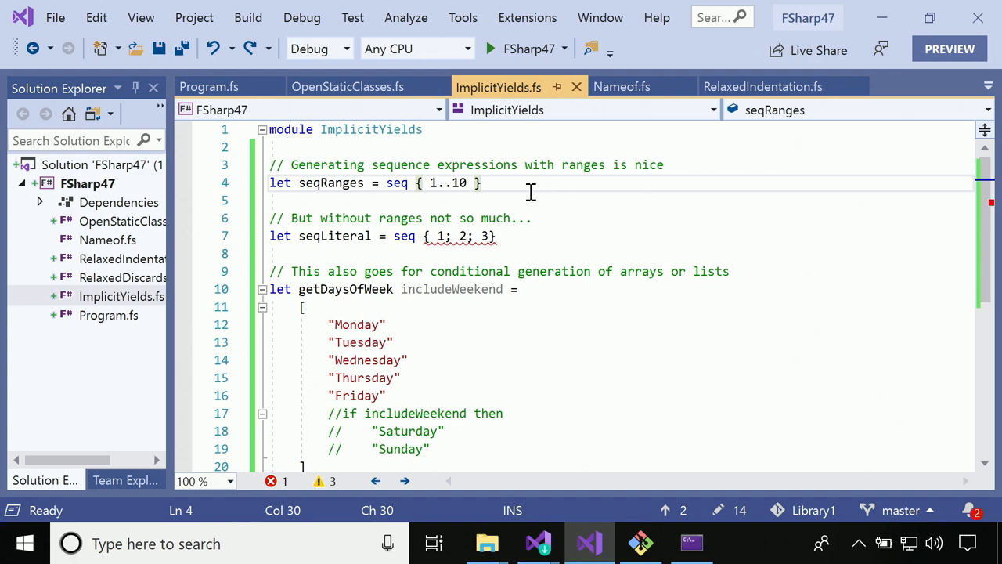
mouse_move(383, 198)
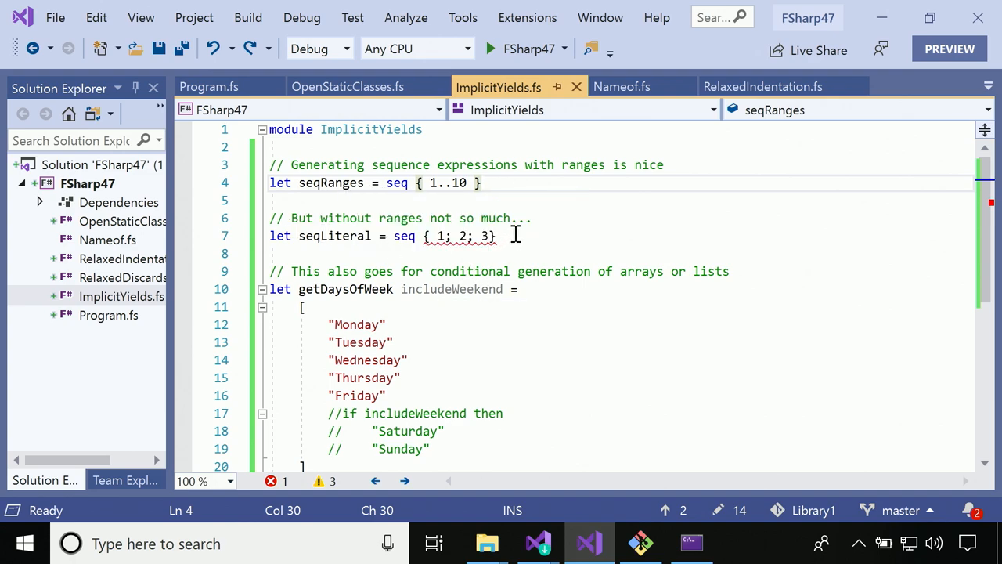
In ImplicitYields.fs, add 'yield' before the first element of seqLiteral
left_click(483, 182)
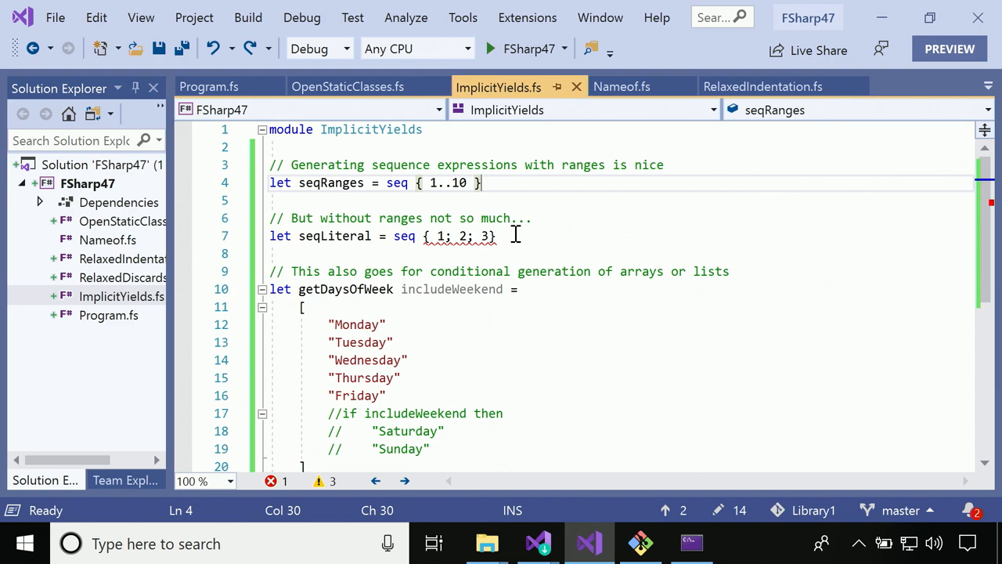
mouse_move(485, 235)
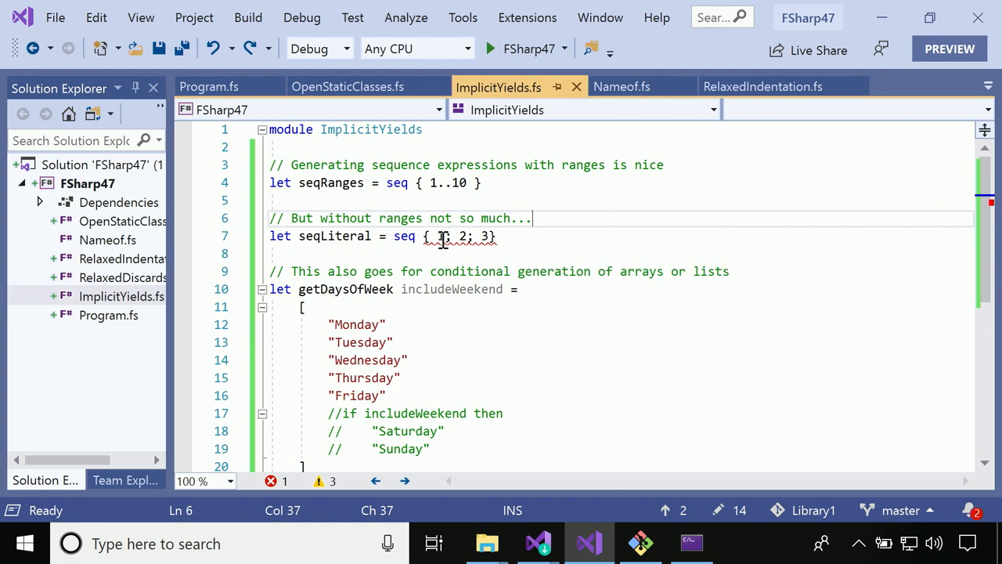
type("yield")
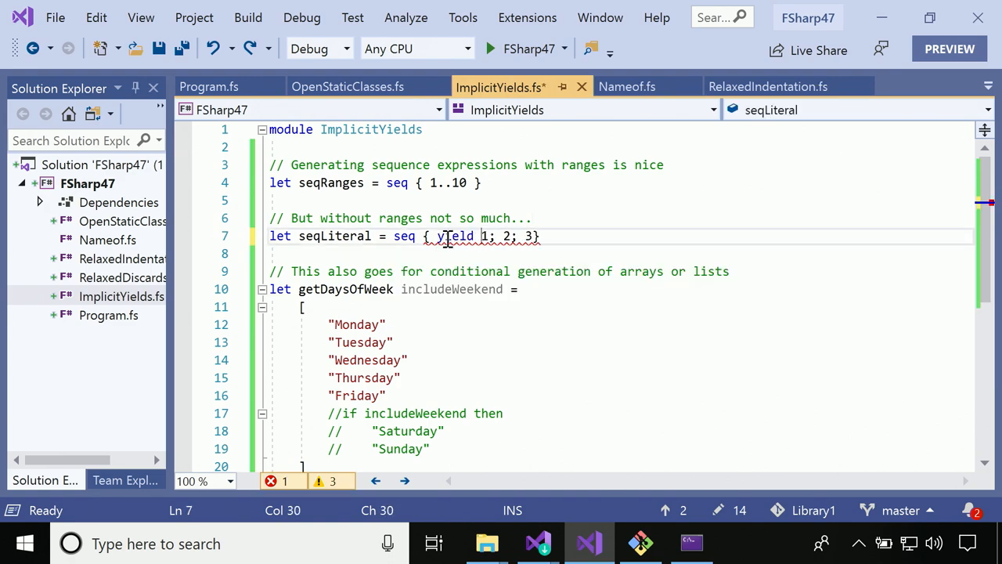
Add yield before the seqLiteral values, then revert it to plain seq { 1; 2; 3 } and save
type("yield")
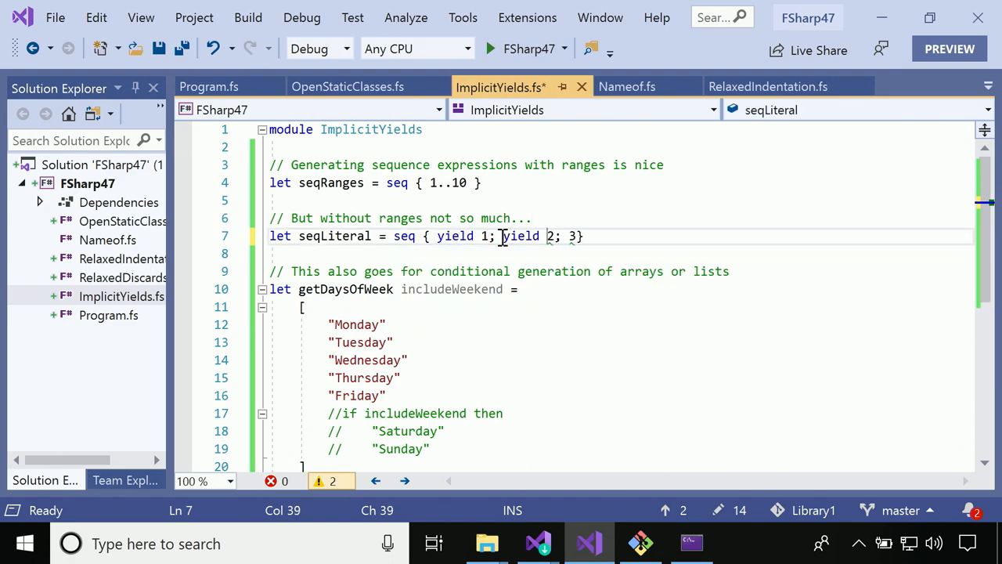
type("yield")
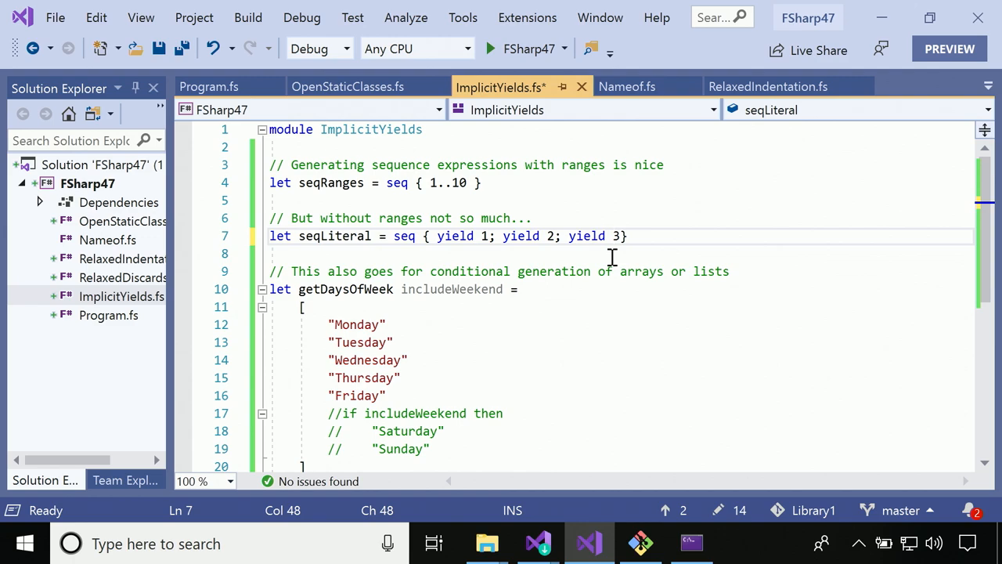
key("Backspace")
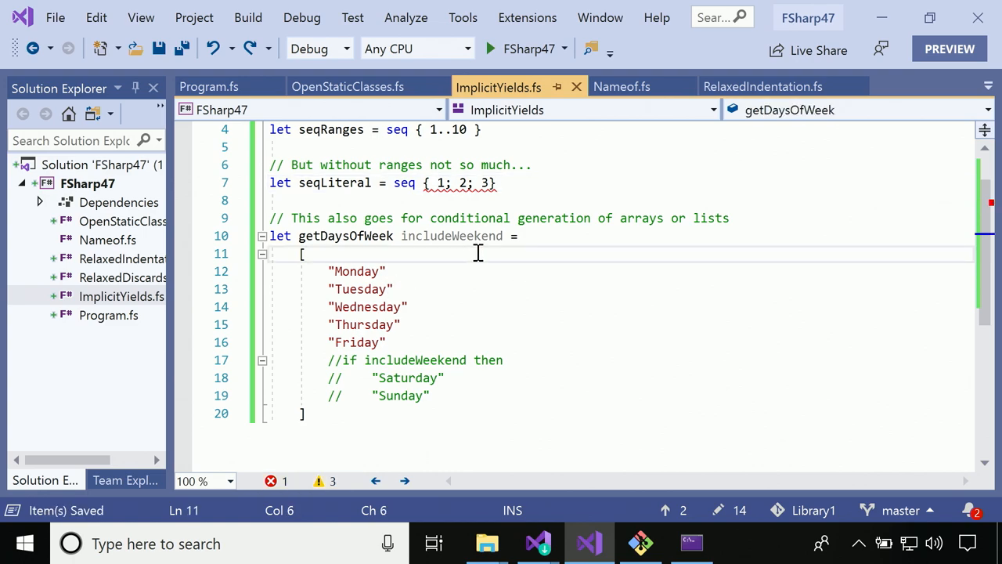
mouse_move(446, 385)
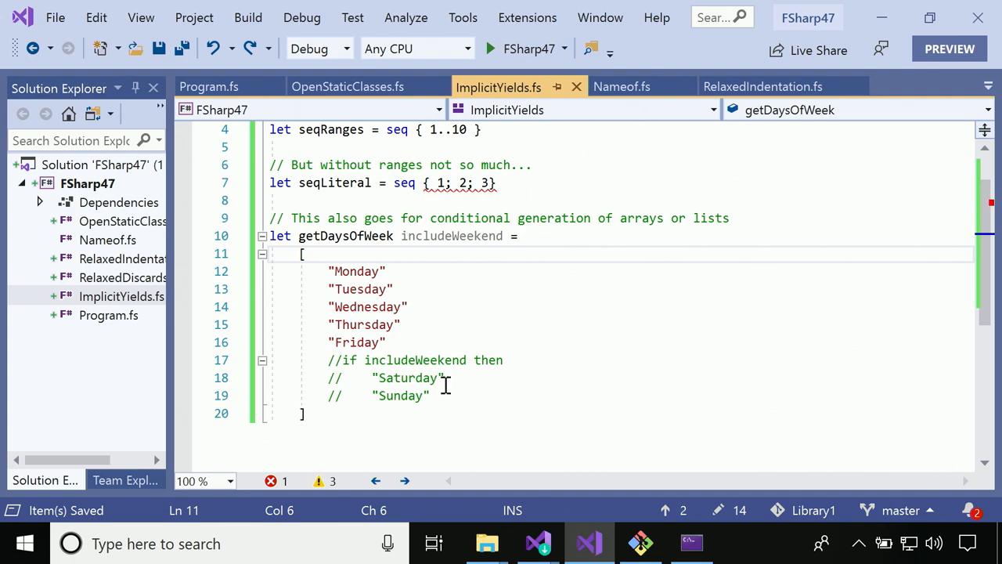
Uncomment the weekend if/Saturday/Sunday branch and prefix Monday and Tuesday with yield
left_click_drag(329, 359, 429, 394)
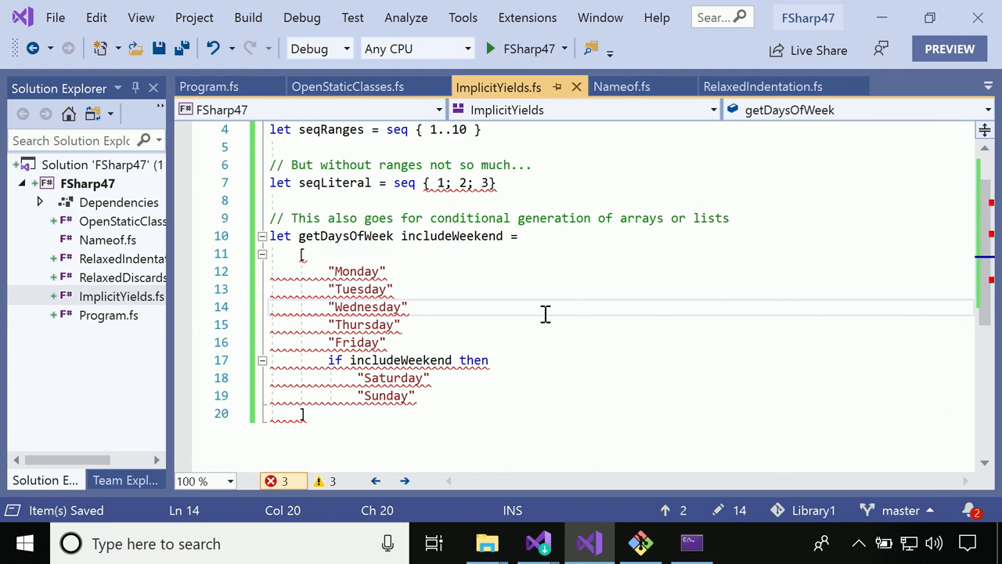
mouse_move(407, 275)
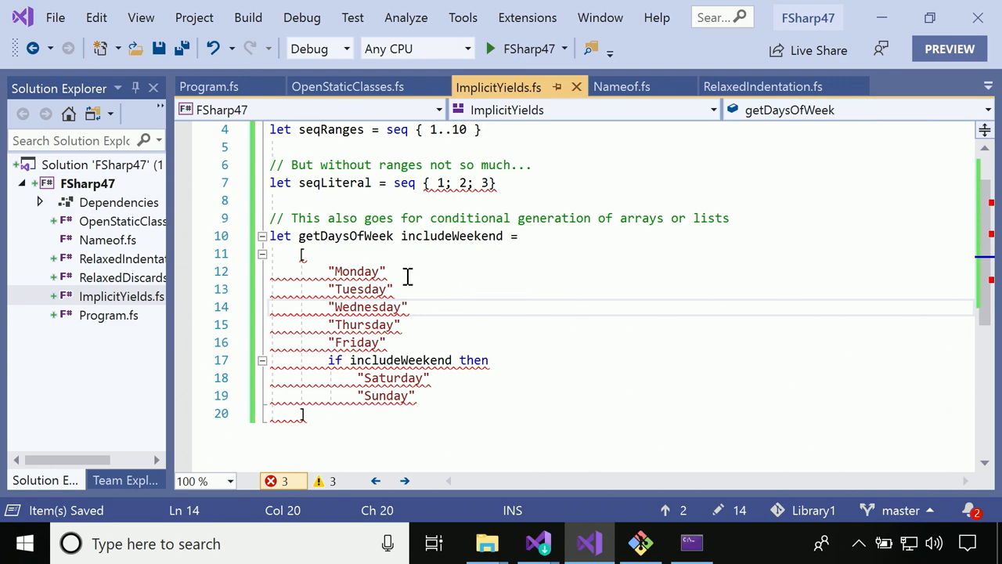
mouse_move(426, 345)
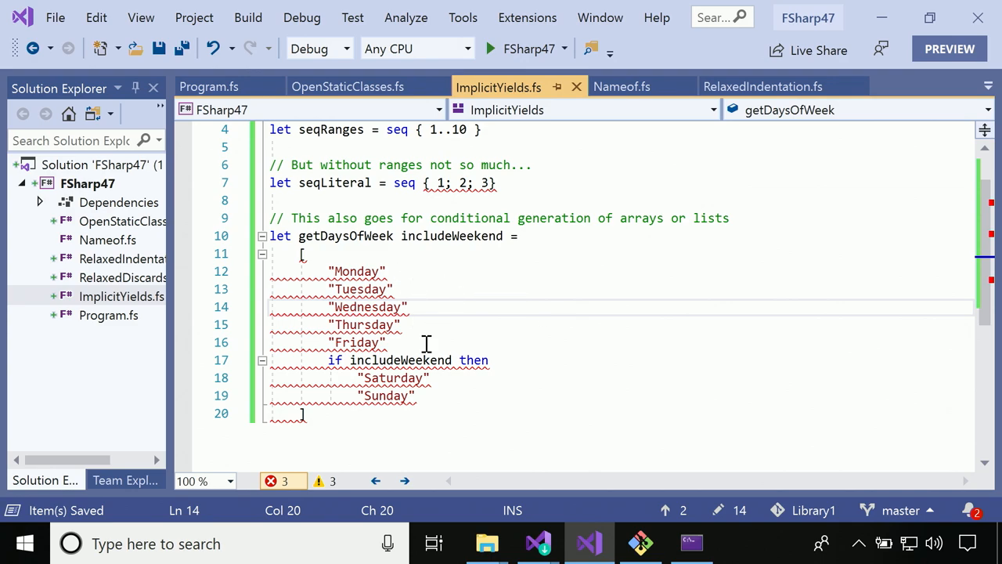
mouse_move(457, 342)
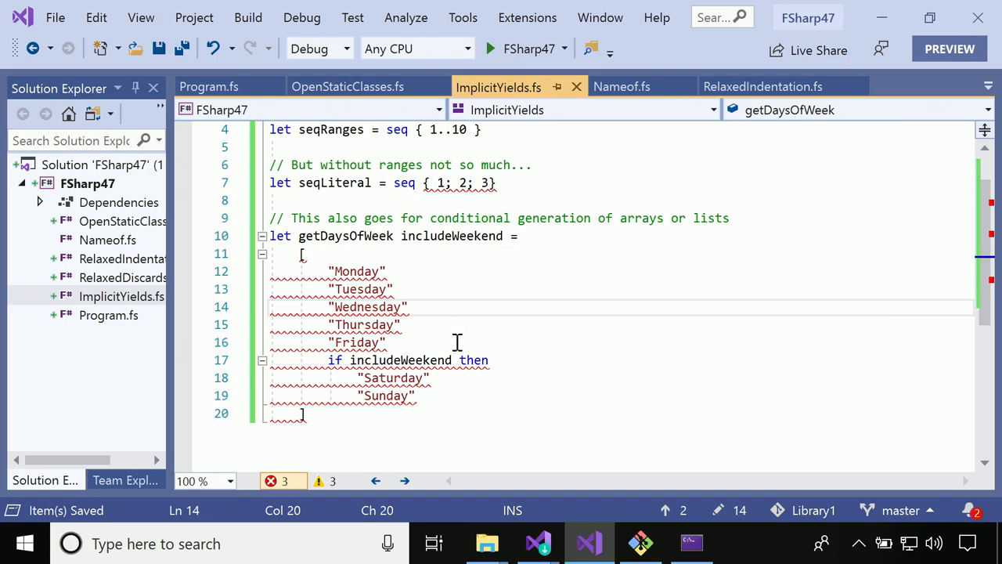
mouse_move(357, 377)
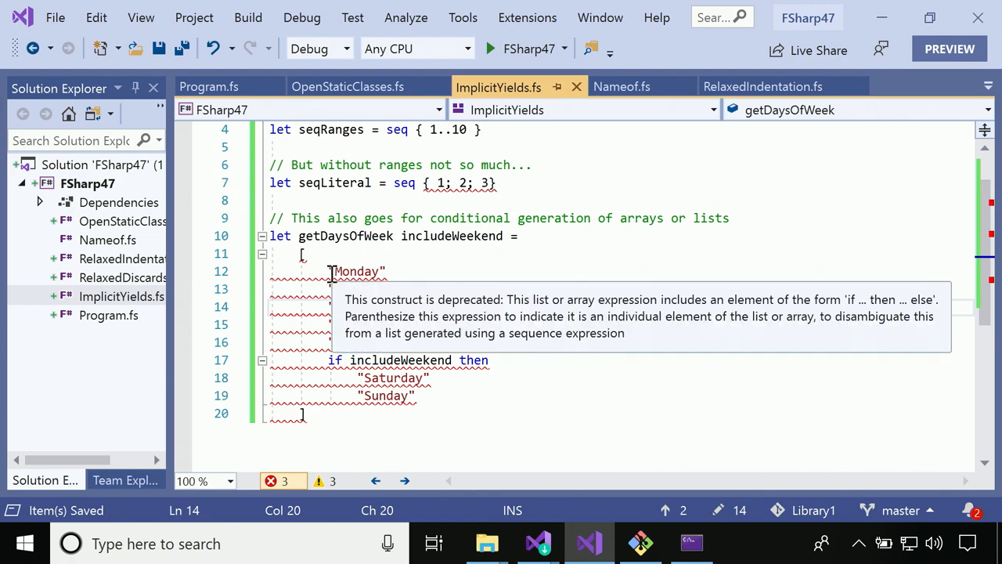
type("yield")
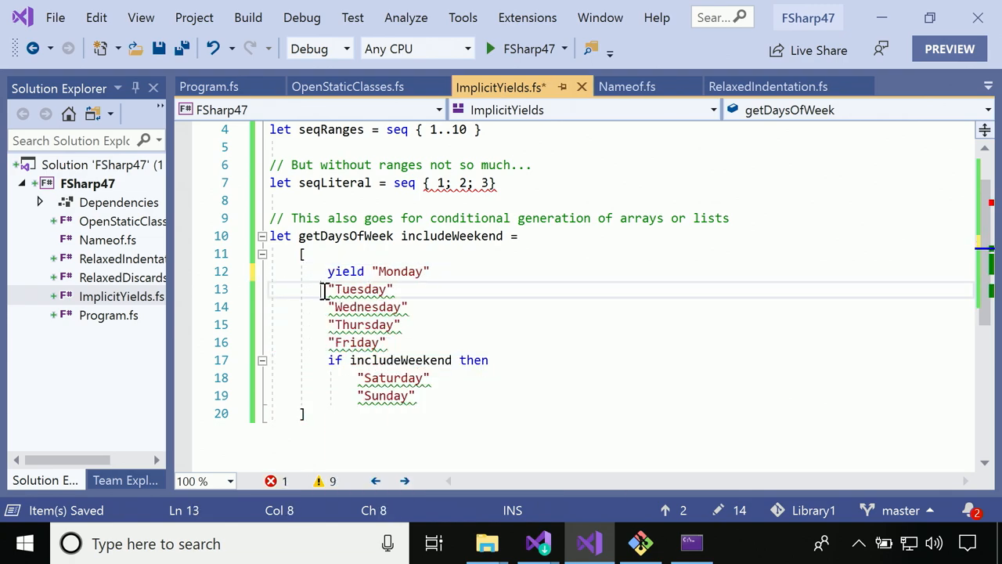
type("yield")
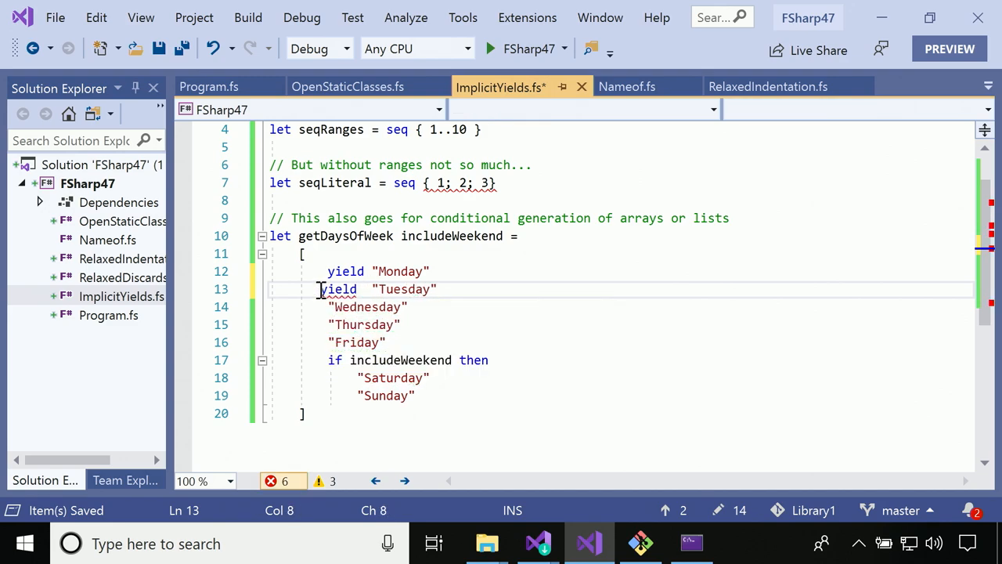
type("yield")
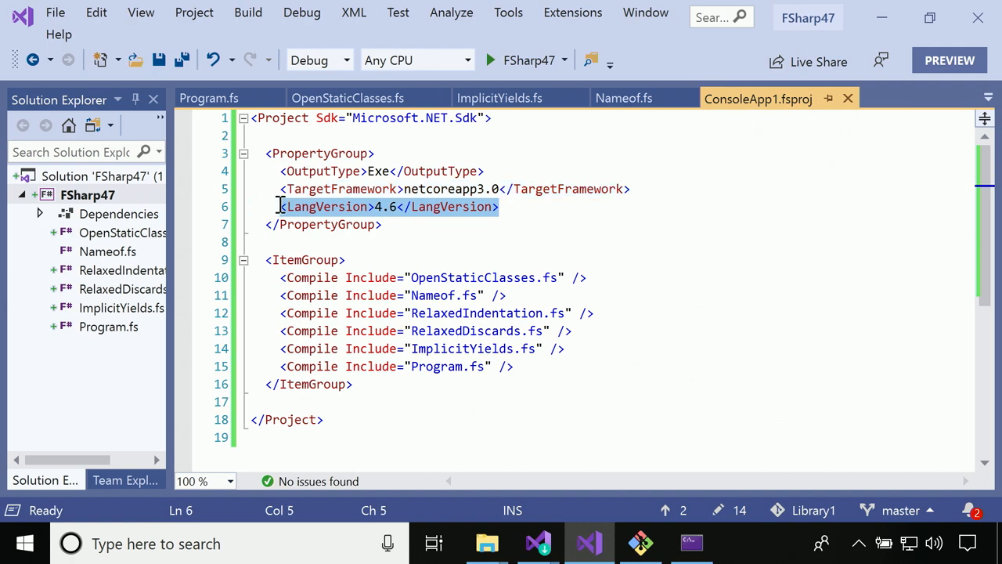
Comment out the LangVersion 4.6 line in ConsoleApp1.fsproj and save it
key("ctrl+k ctrl+c")
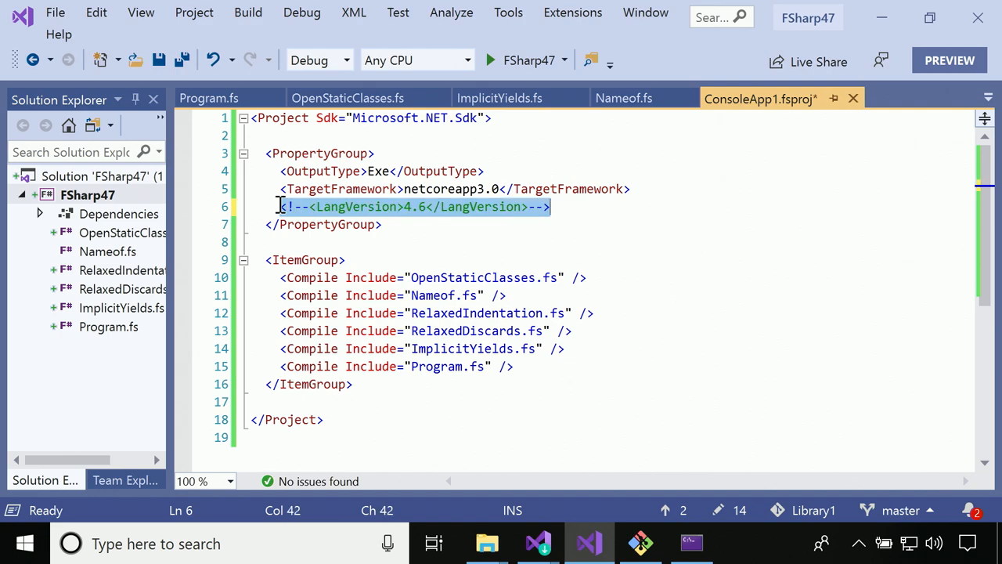
key("ctrl+s")
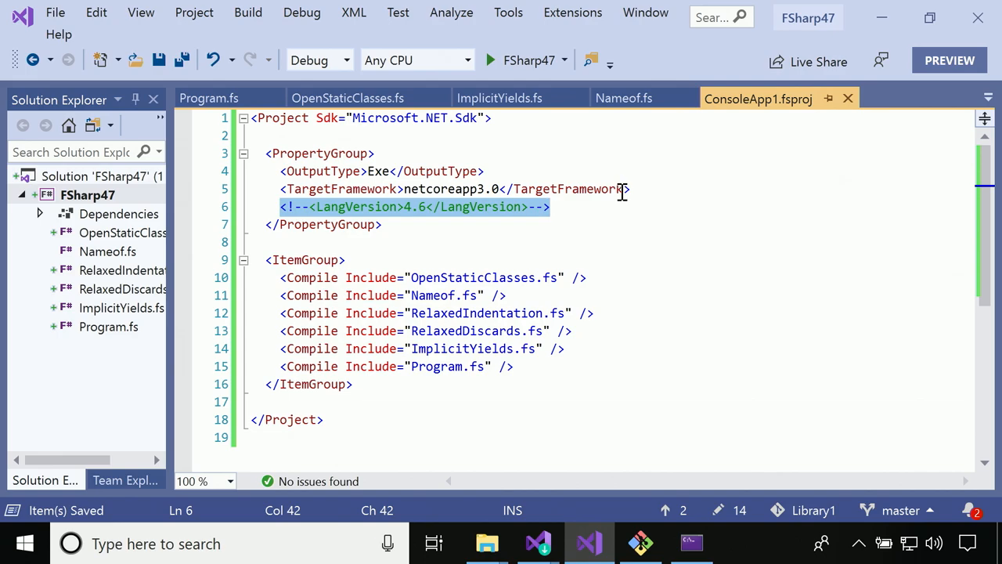
left_click(498, 97)
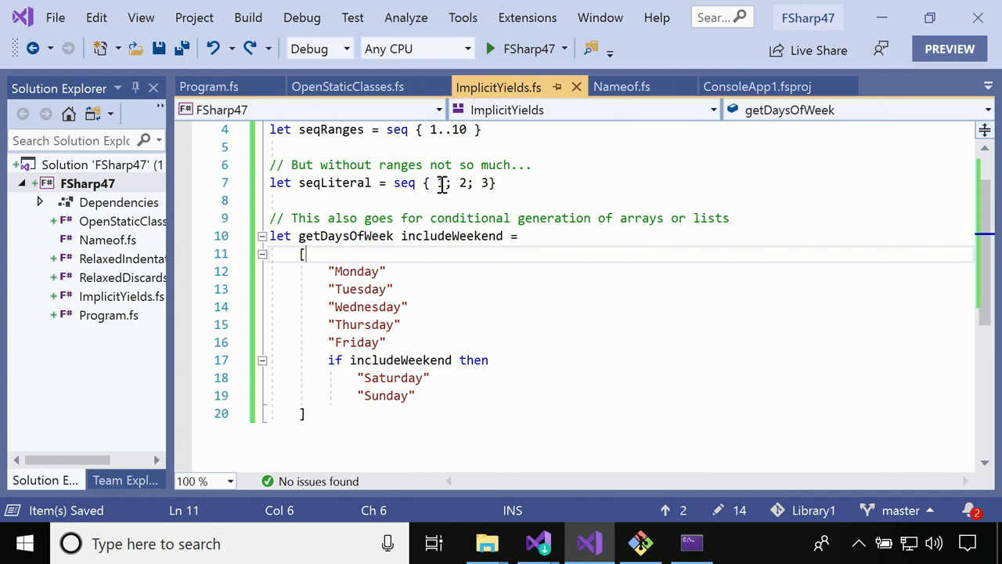
Restore explicit yields in seqLiteral of ImplicitYields.fs (yield 1; yield 2; yield 3)
type("yield")
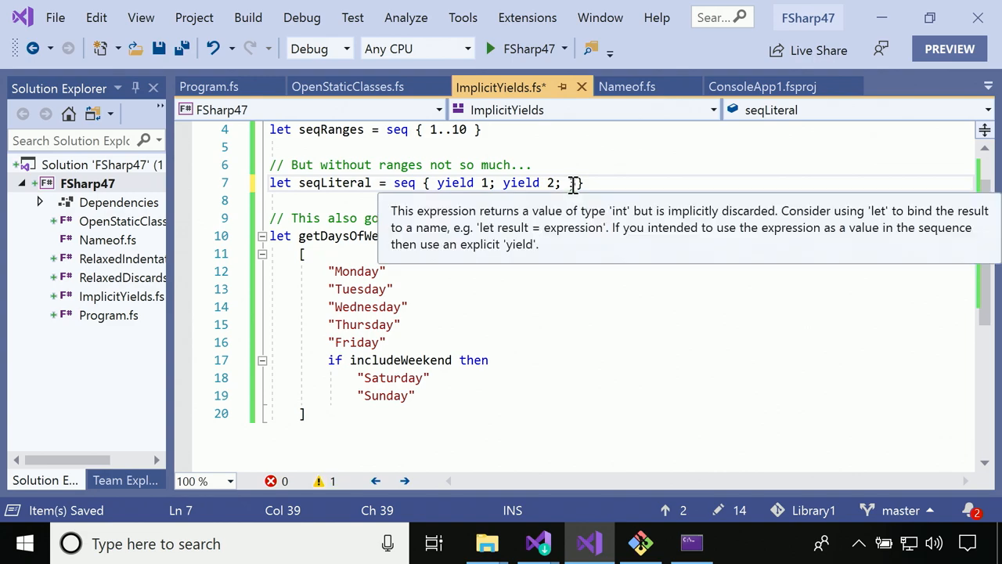
type("yield 3")
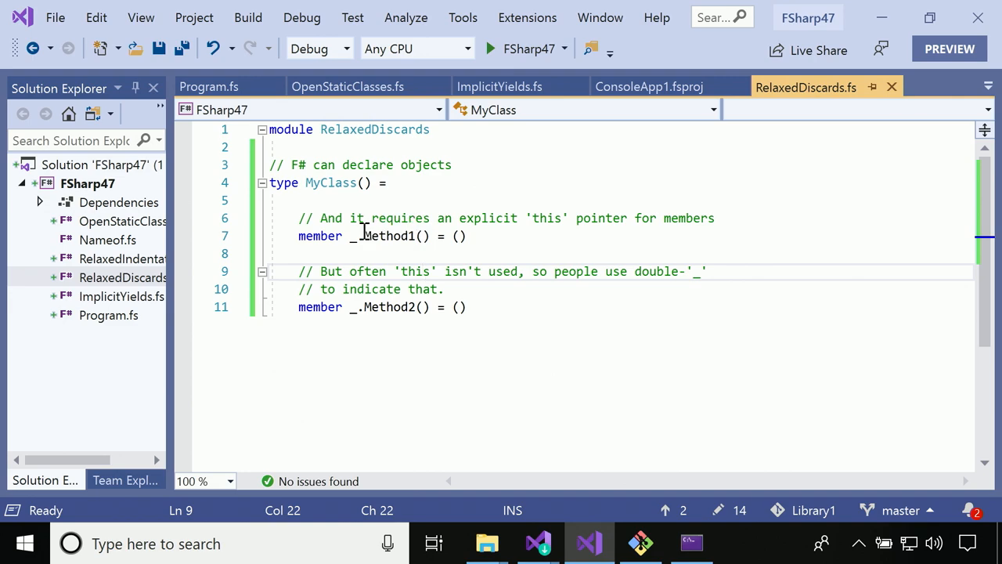
Edit the self identifiers in MyClass to this and self, saving RelaxedDiscards.fs
type("this")
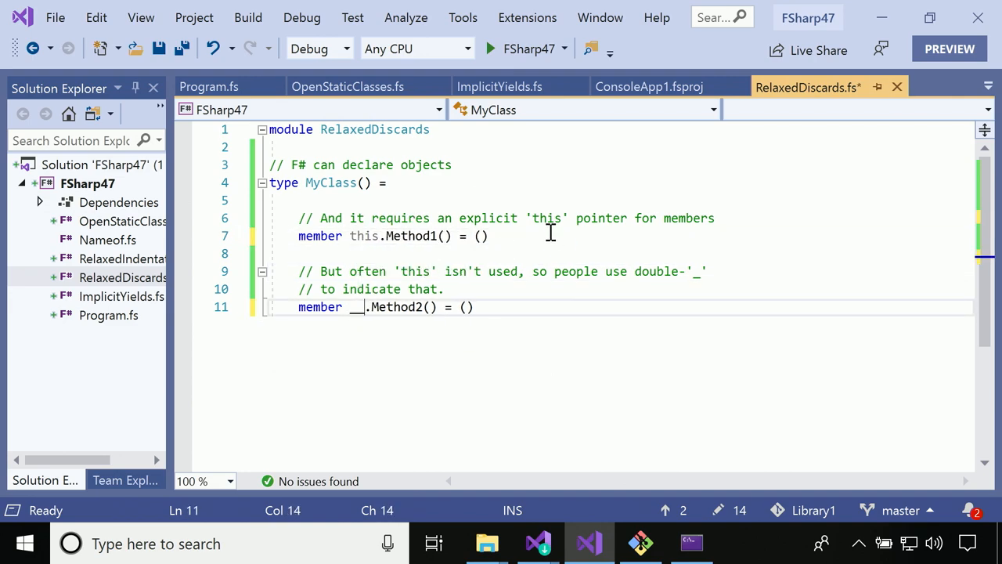
key("ctrl+s")
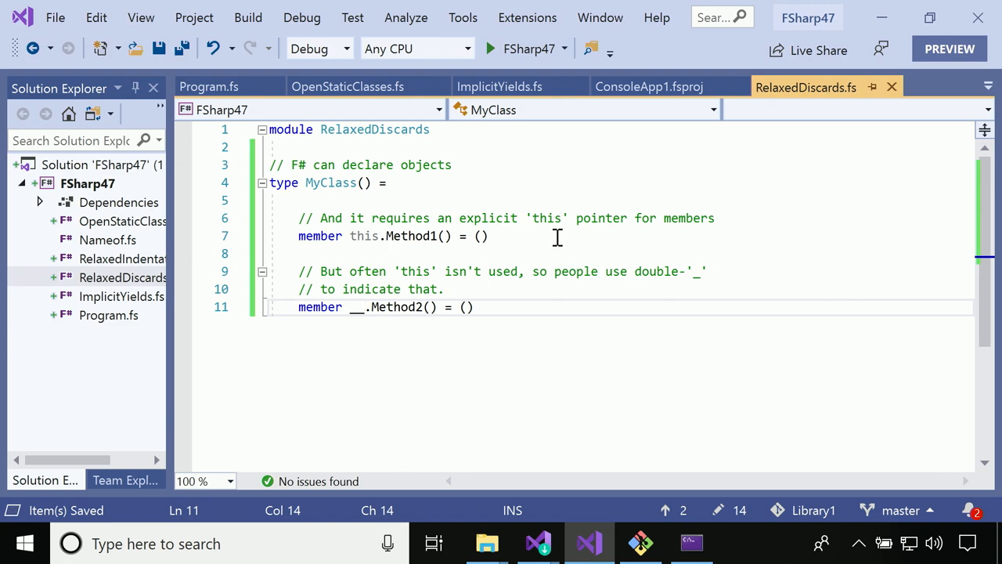
mouse_move(470, 191)
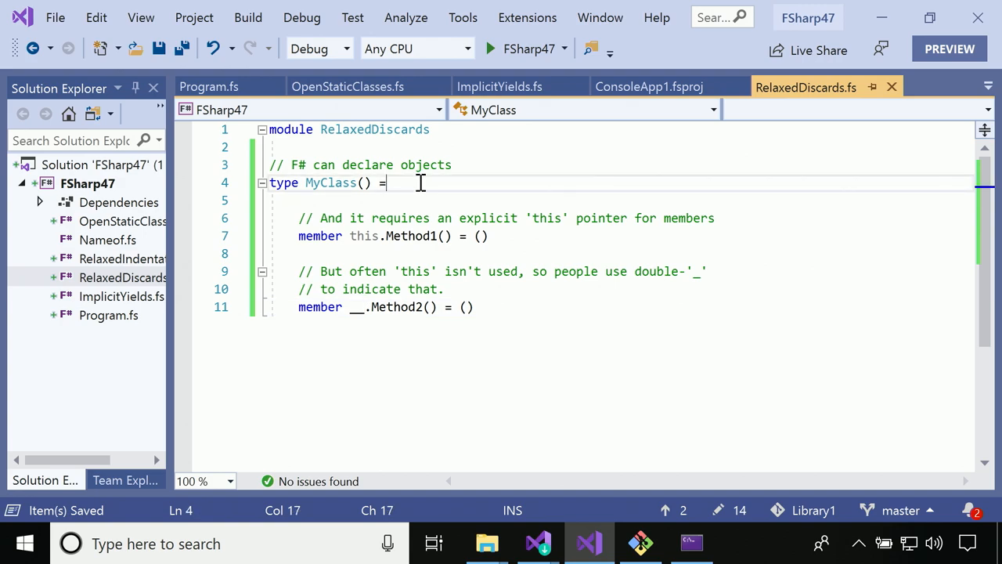
mouse_move(417, 191)
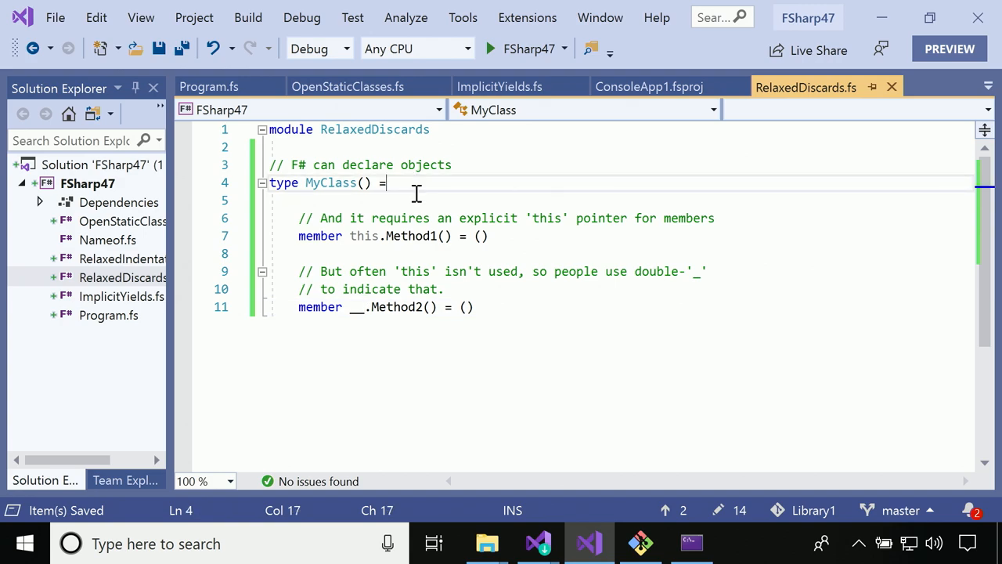
mouse_move(369, 235)
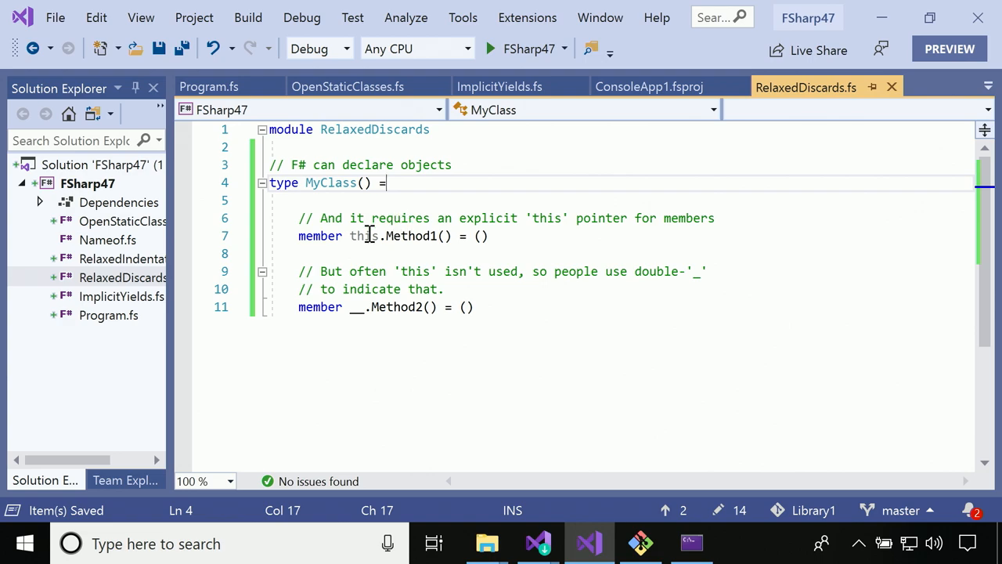
type("self")
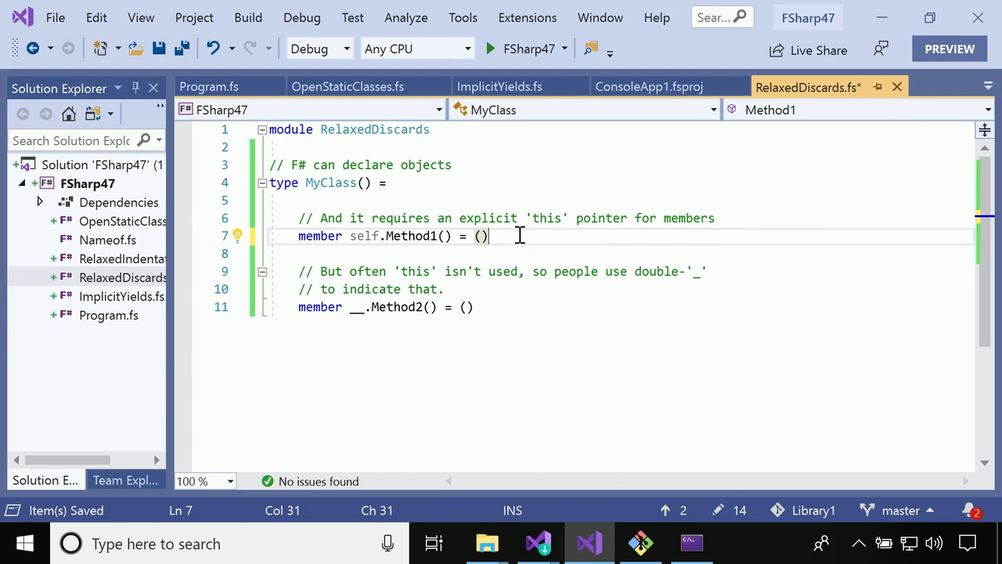
mouse_move(401, 253)
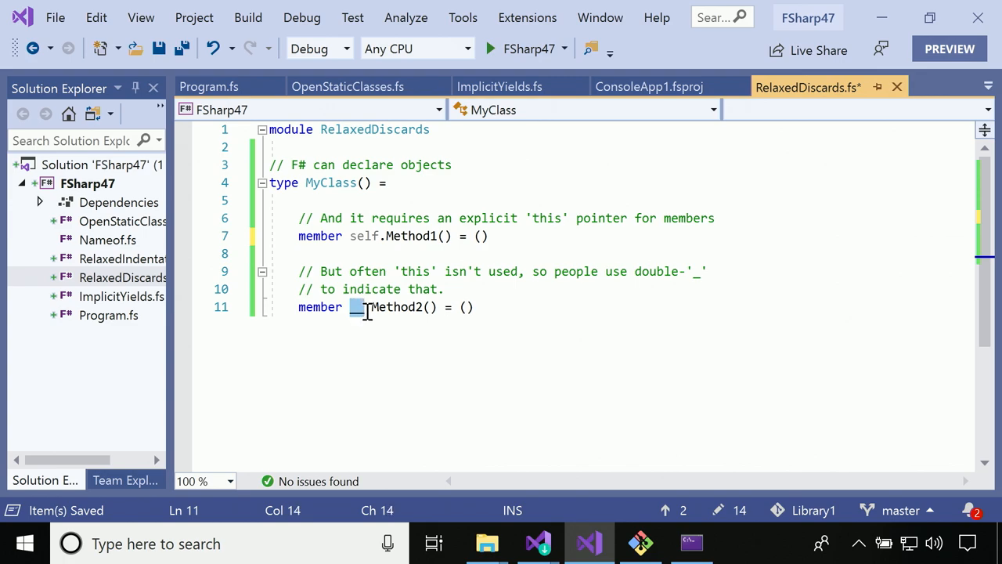
mouse_move(526, 323)
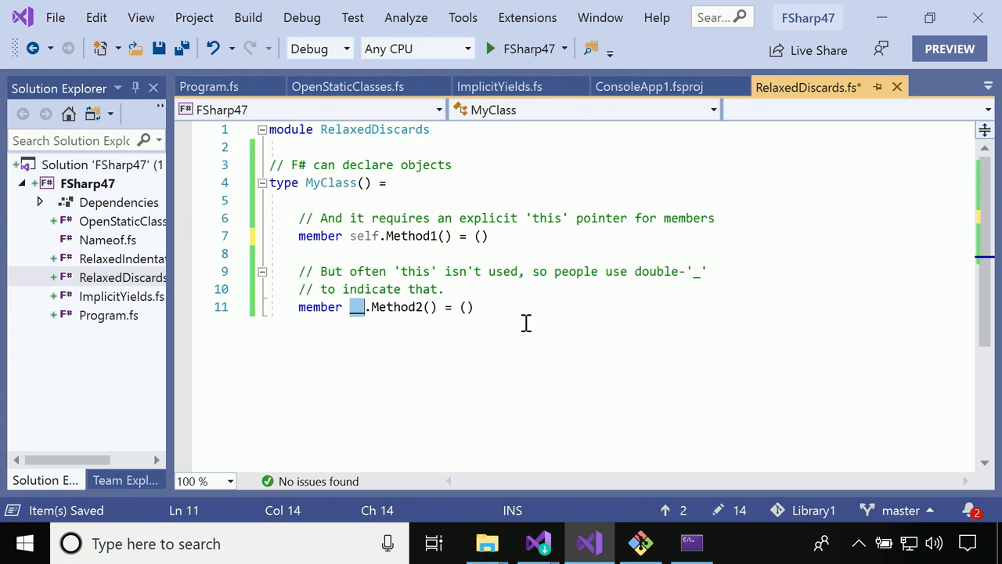
mouse_move(420, 258)
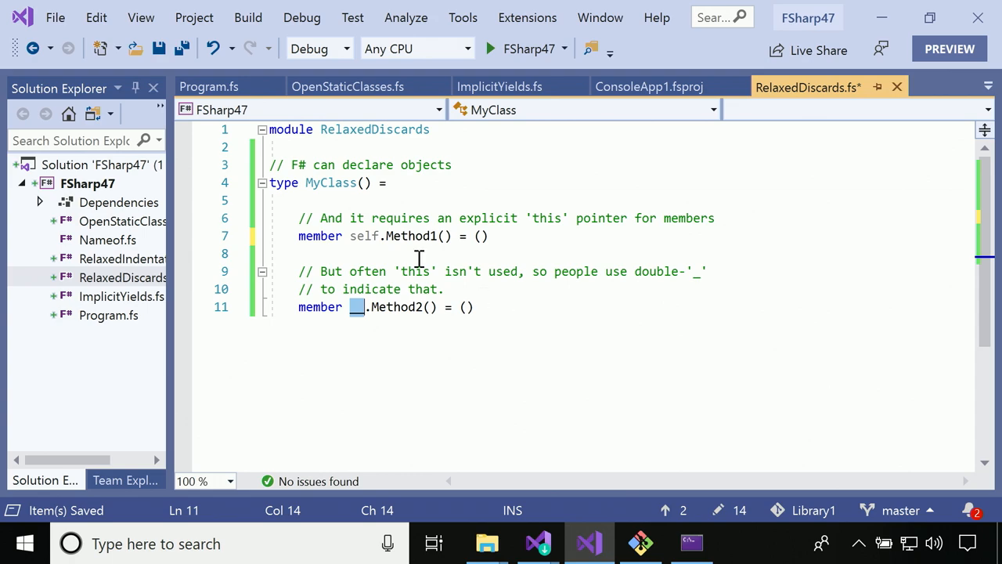
mouse_move(395, 307)
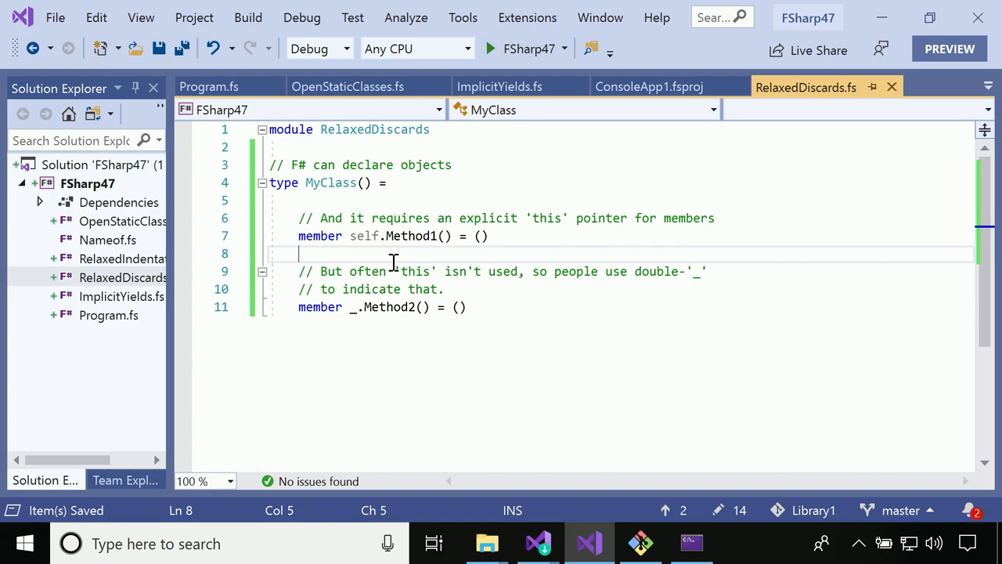
Apply the quick fix 'Prefix self with underscore' so Method1 uses _self
left_click(339, 257)
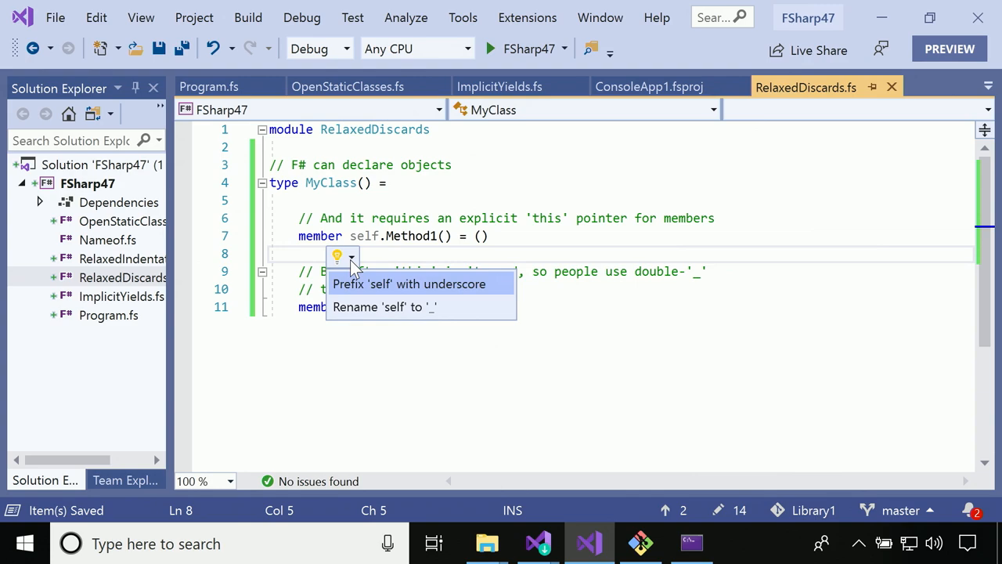
left_click(409, 283)
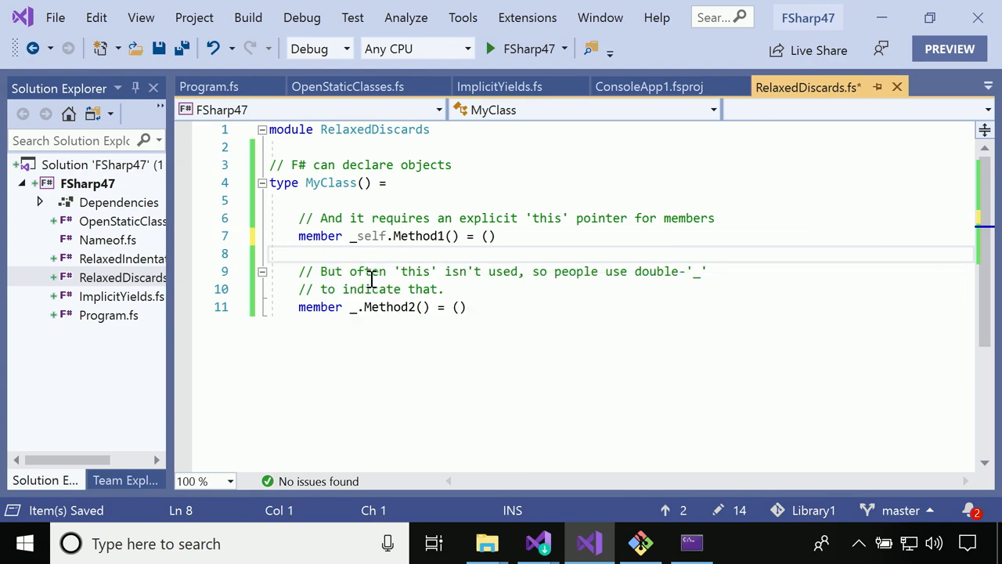
mouse_move(368, 235)
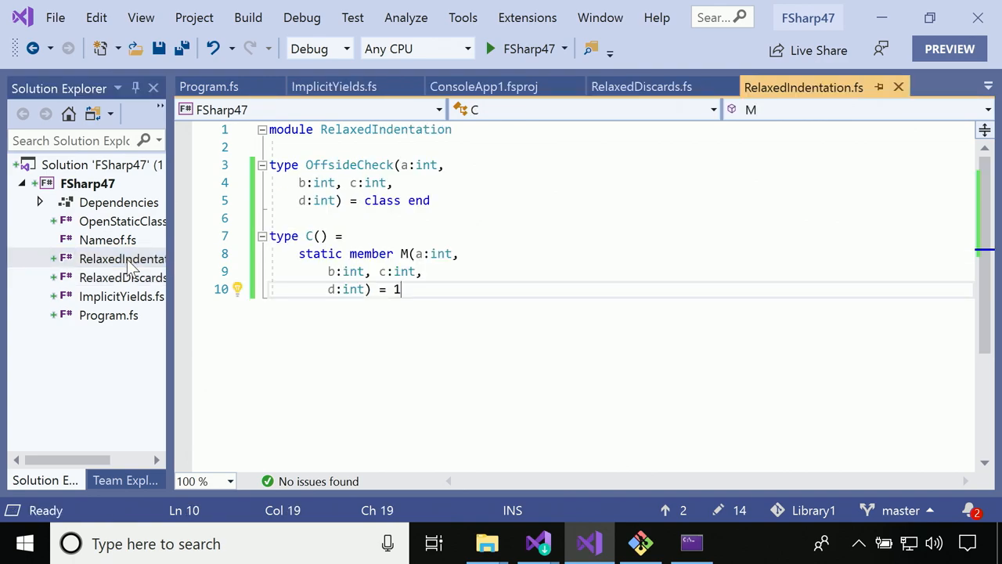
mouse_move(498, 320)
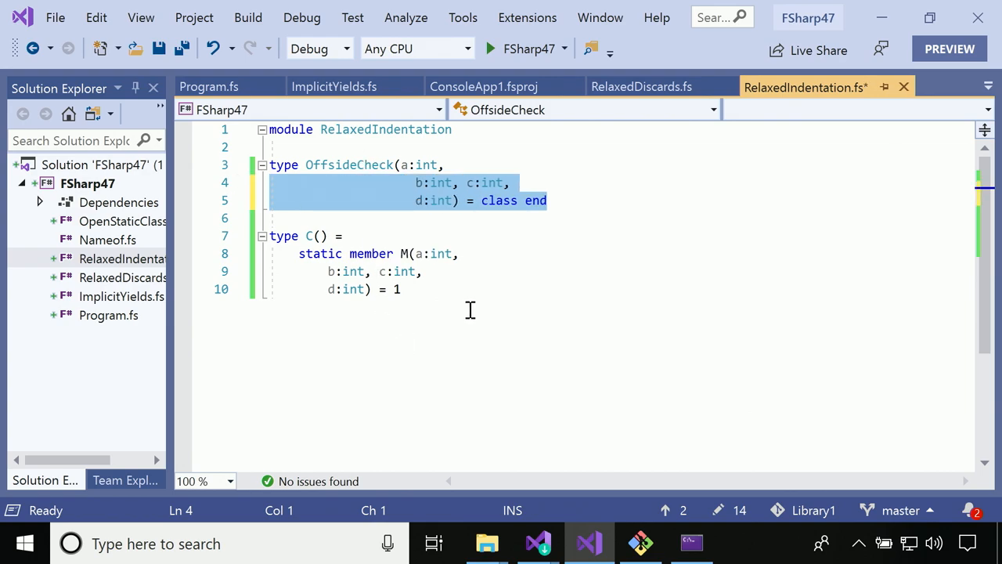
Review the relaxed-indentation parameter lines of OffsideCheck and member M, then return to the project file
left_click(418, 182)
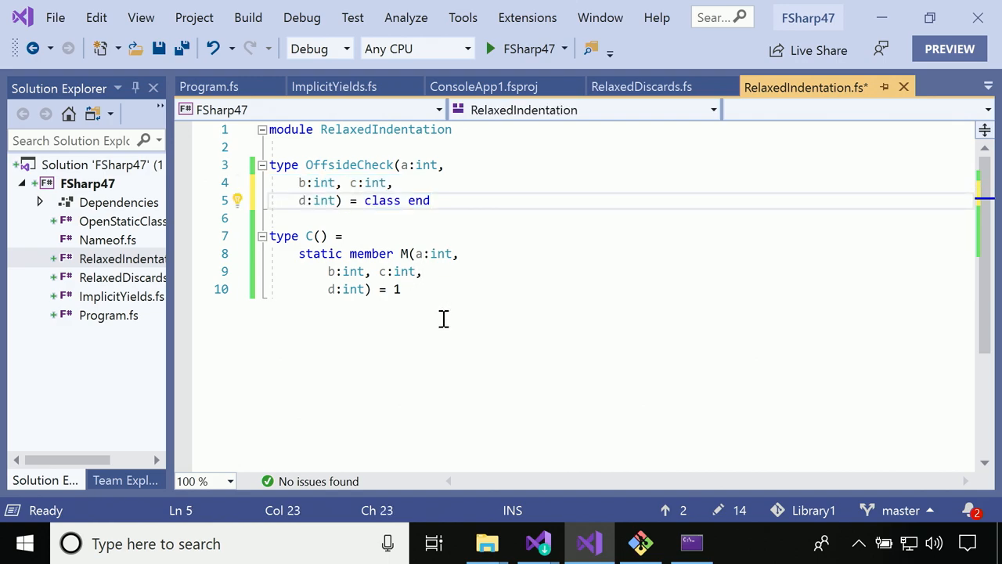
mouse_move(404, 254)
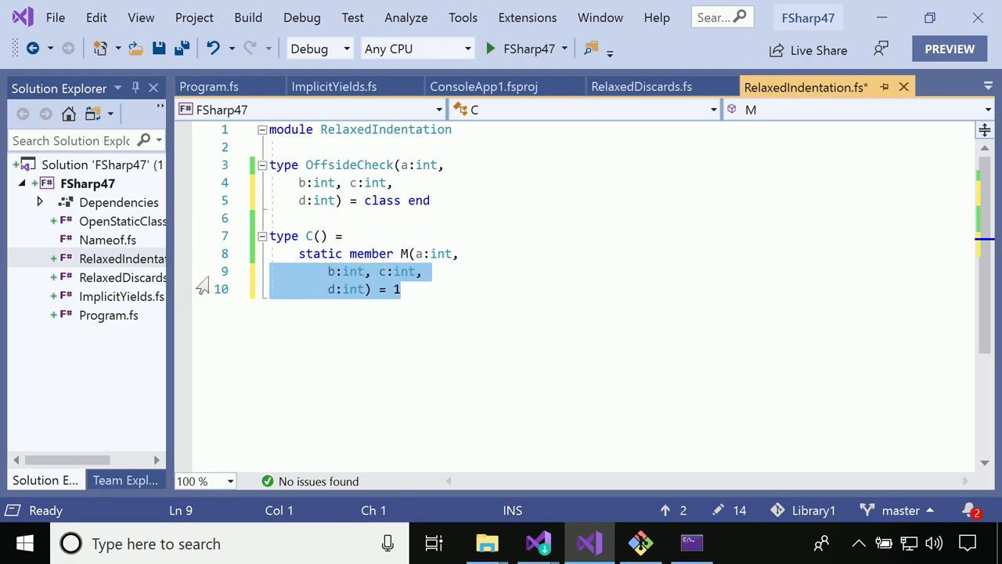
left_click(401, 288)
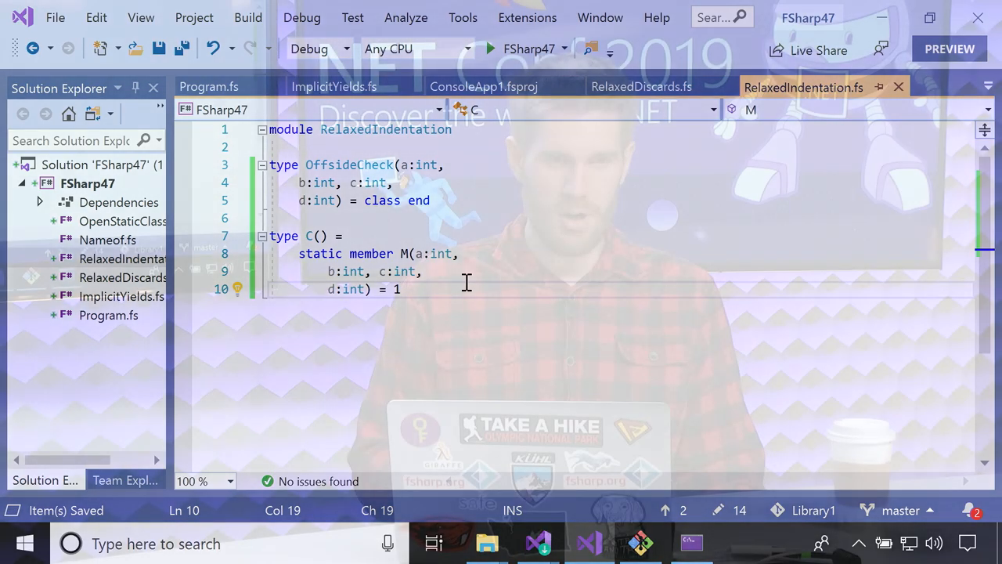
left_click(483, 87)
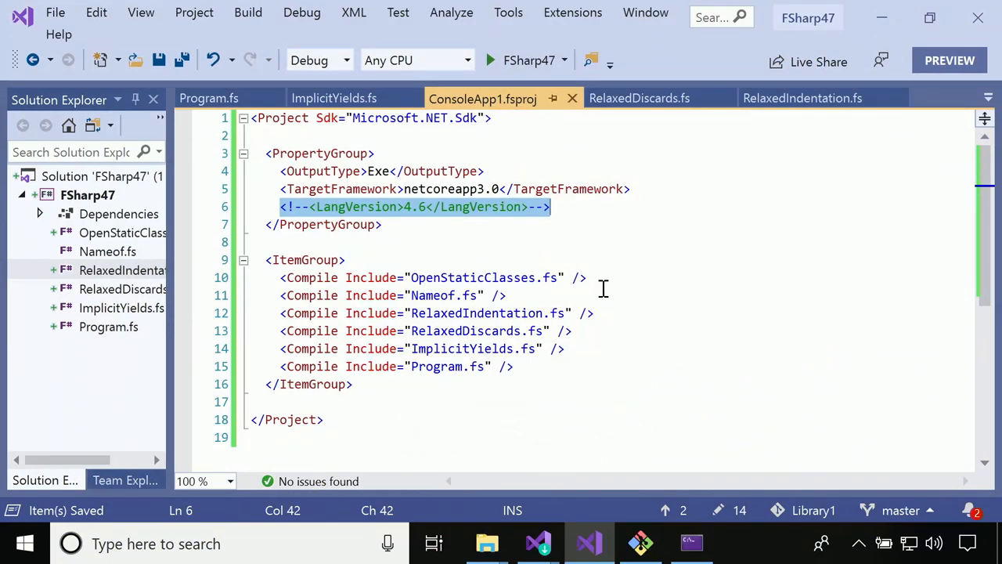
Uncomment the LangVersion element and change its value from 4.6 to preview
left_click(486, 206)
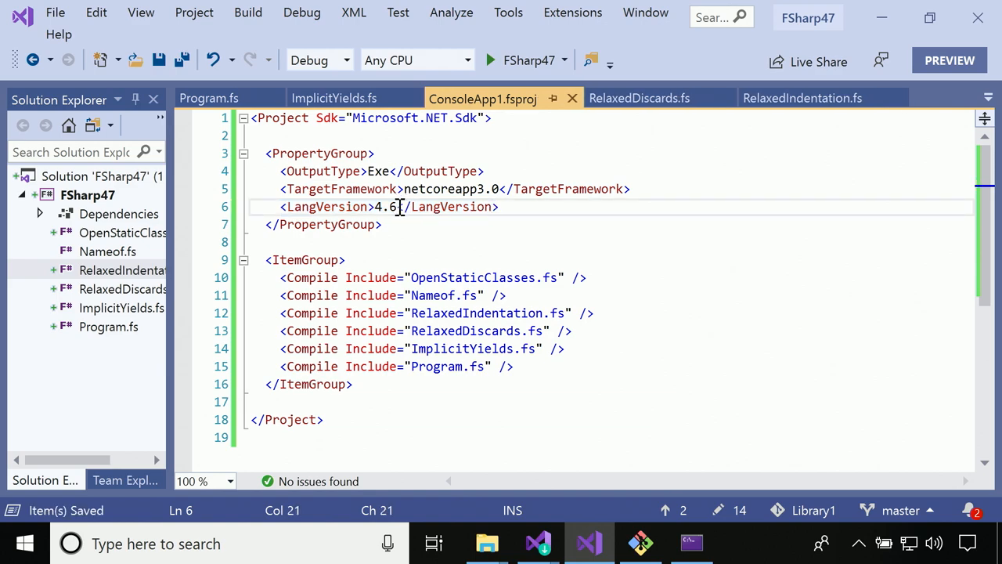
key("Backspace")
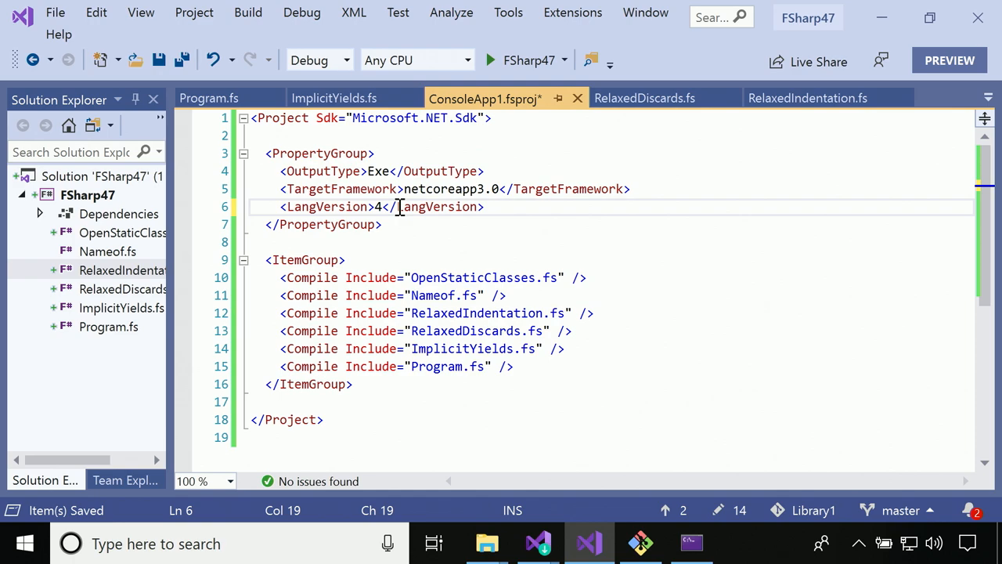
key("Backspace")
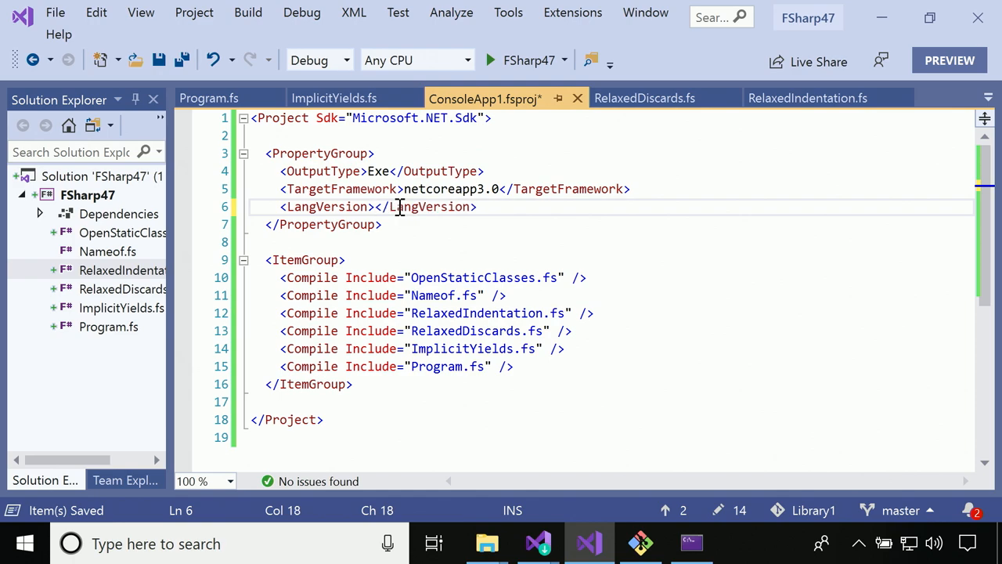
type("preview")
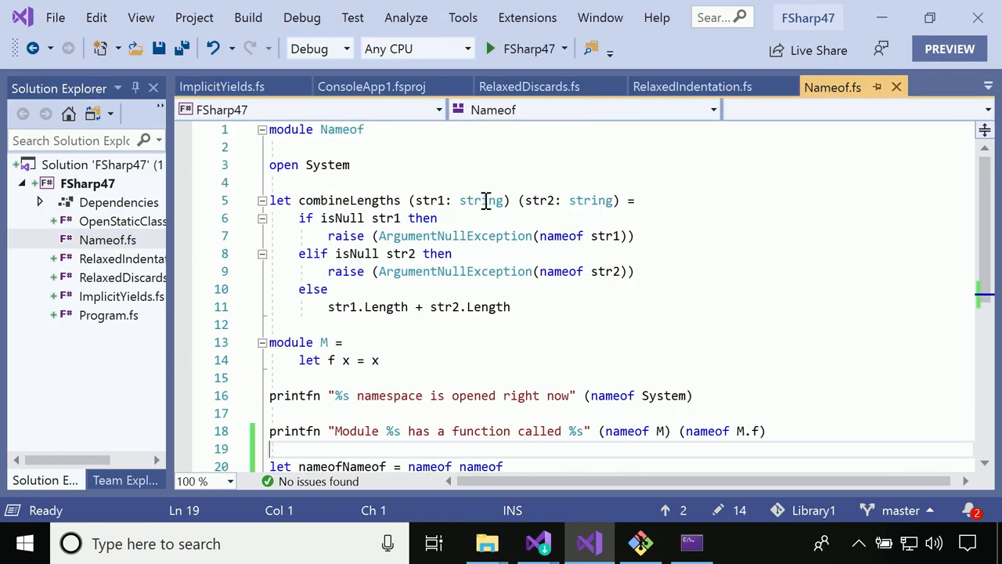
mouse_move(505, 180)
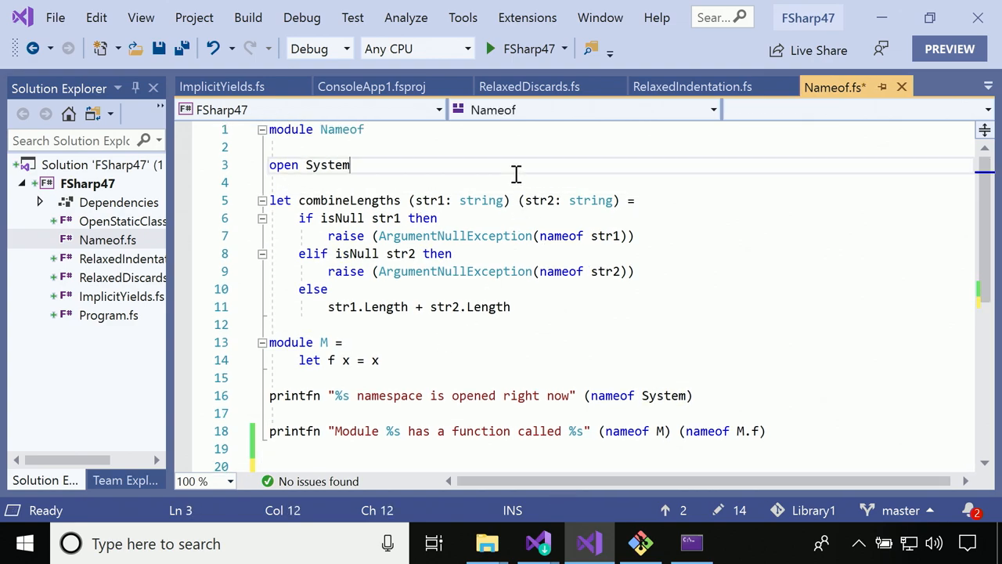
double_click(327, 165)
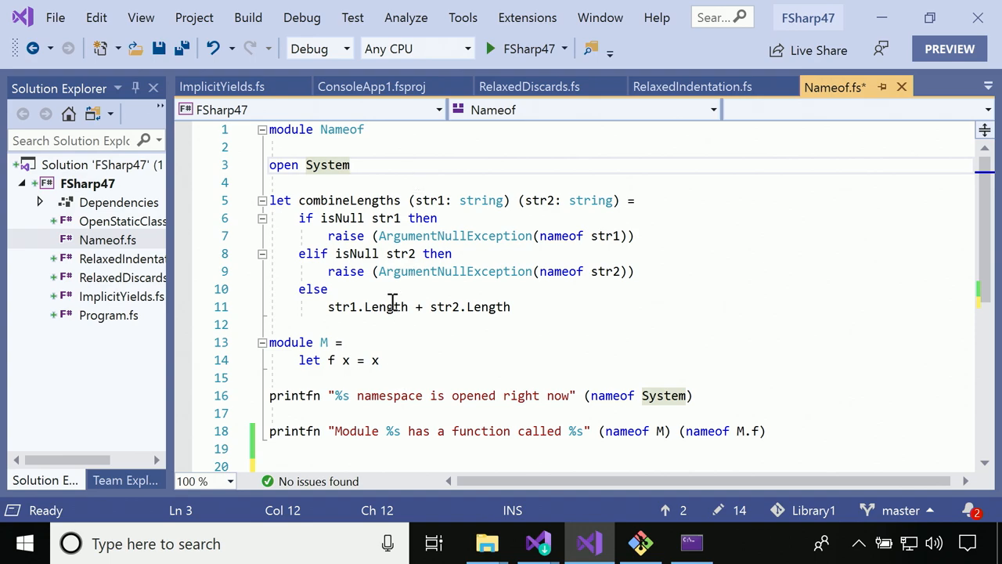
mouse_move(489, 306)
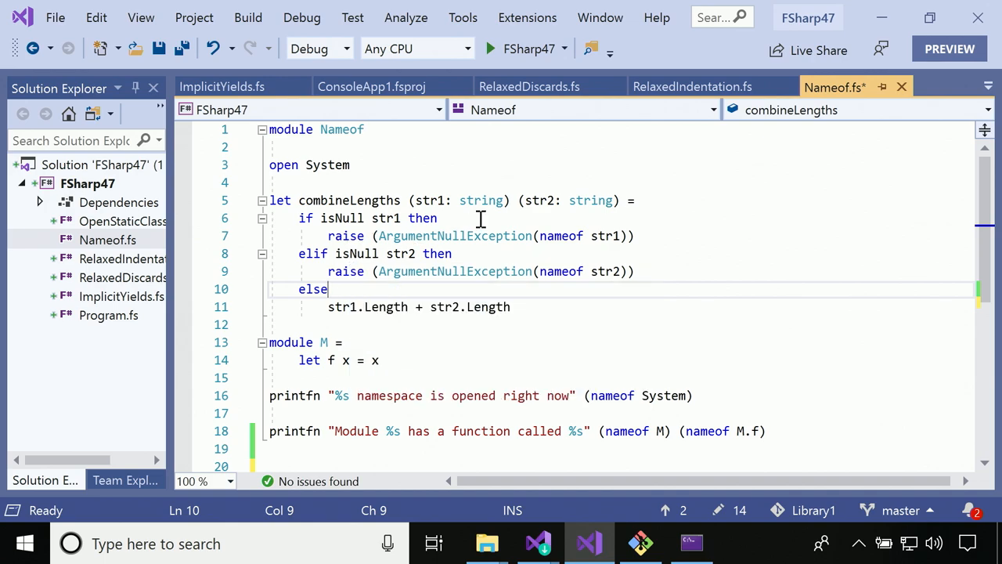
mouse_move(470, 218)
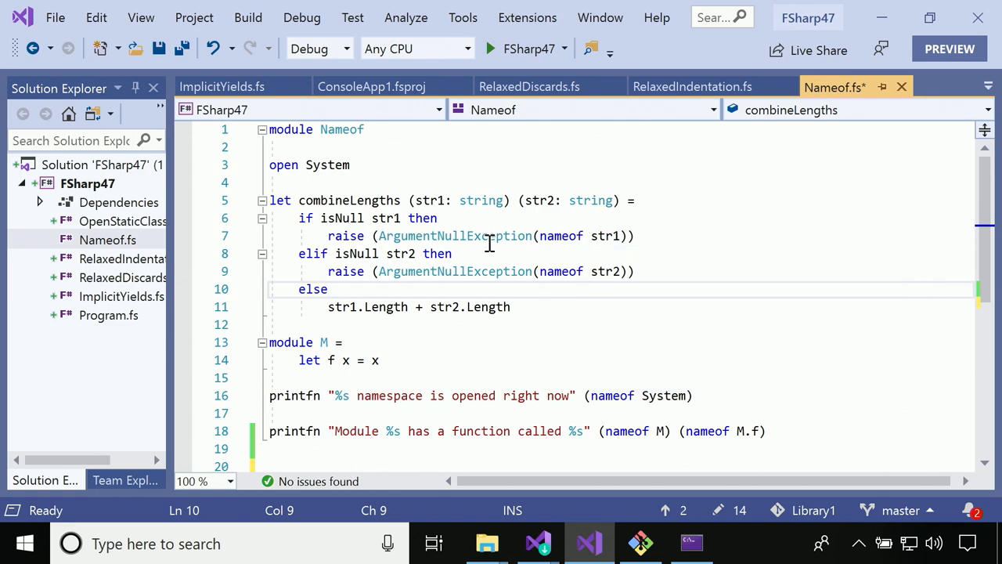
mouse_move(561, 235)
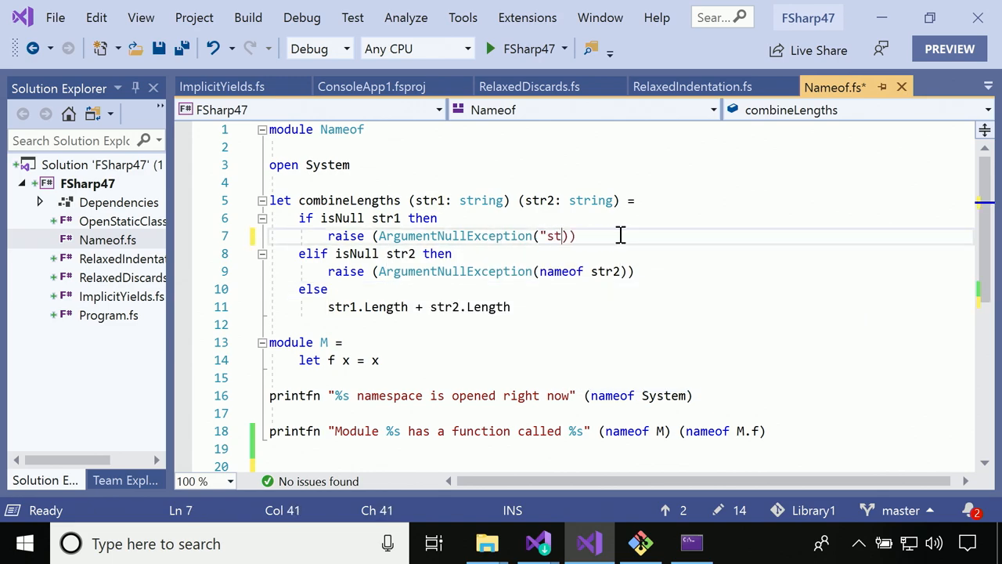
type("1")
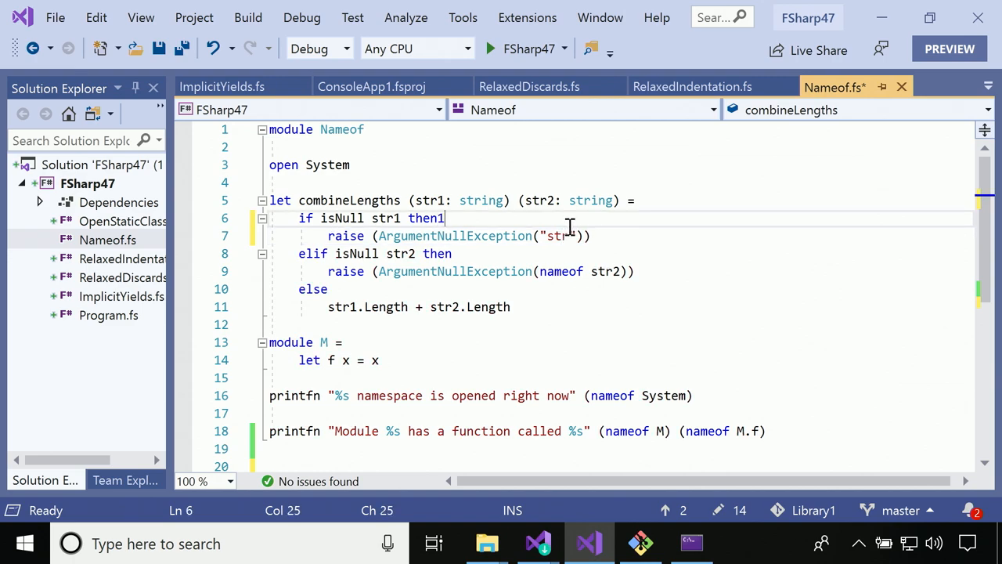
key("Backspace")
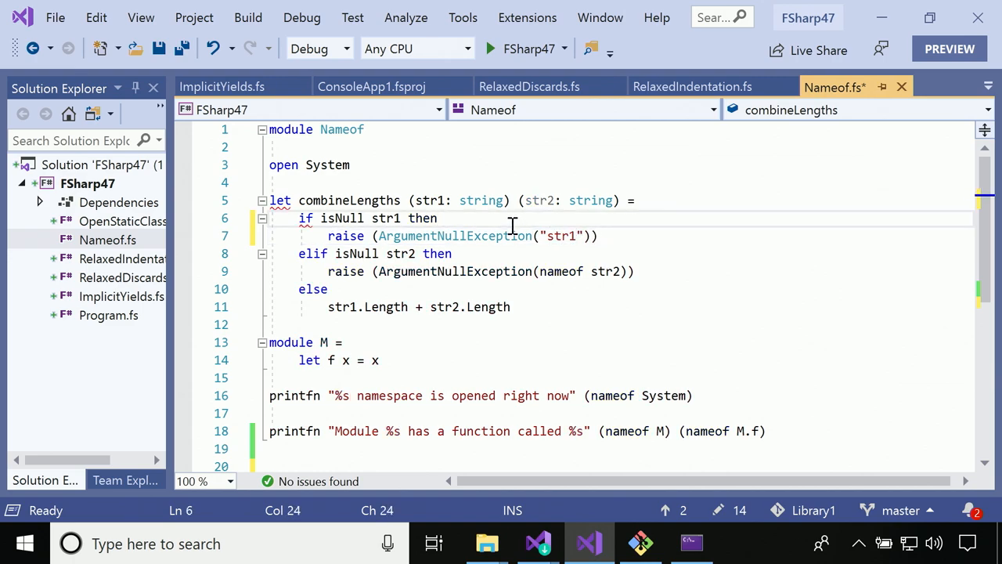
key("ctrl+s")
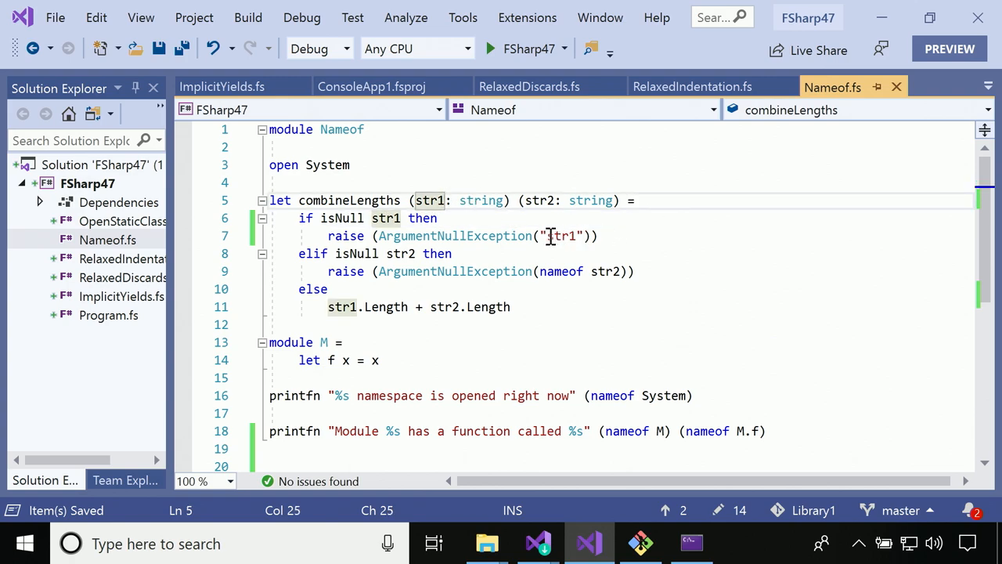
double_click(562, 235)
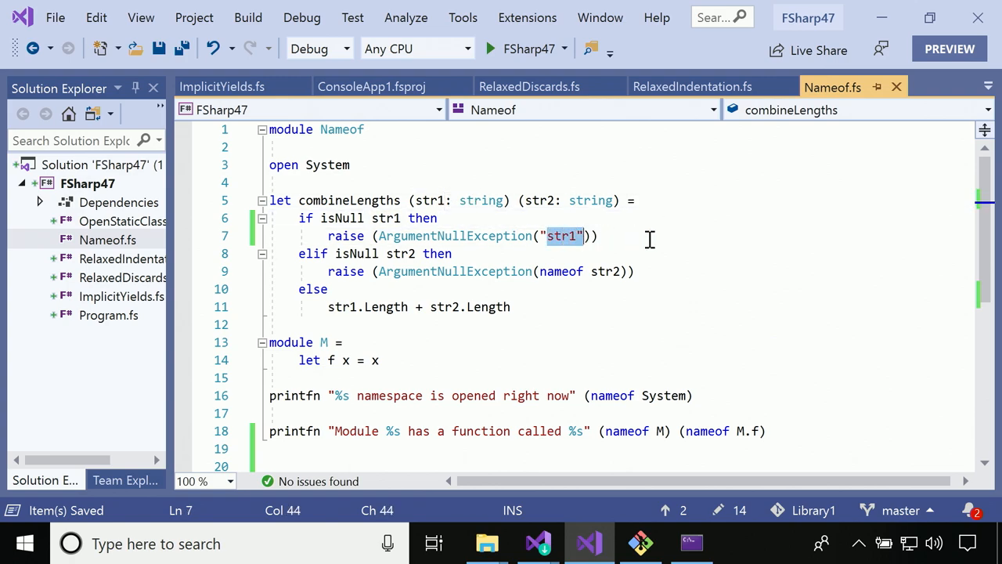
key("Delete")
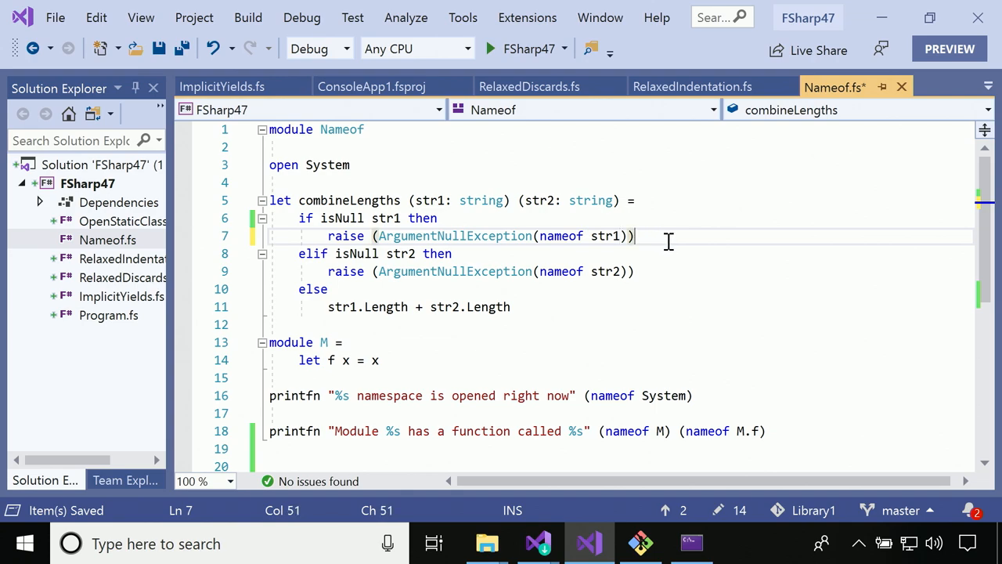
left_click(639, 271)
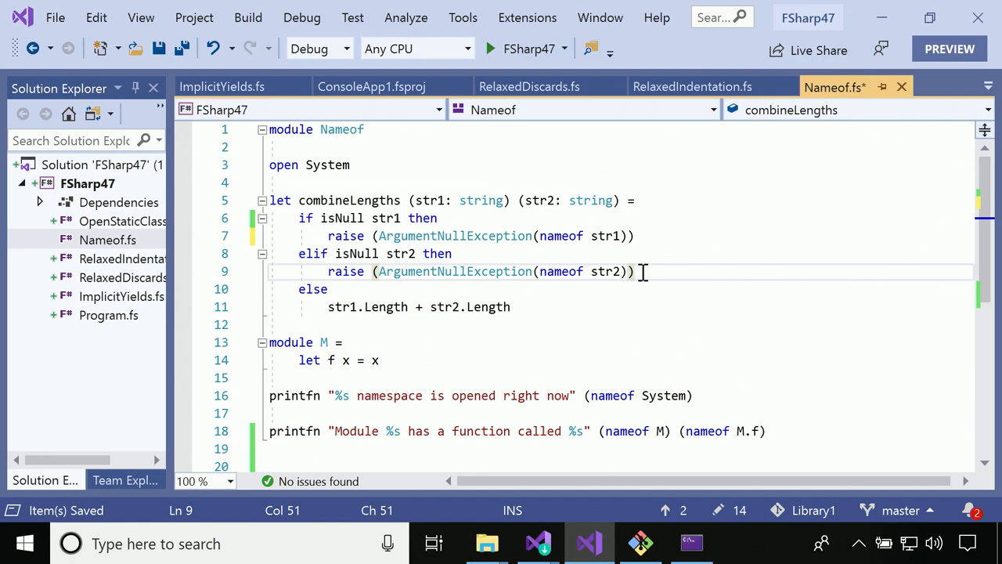
left_click(637, 235)
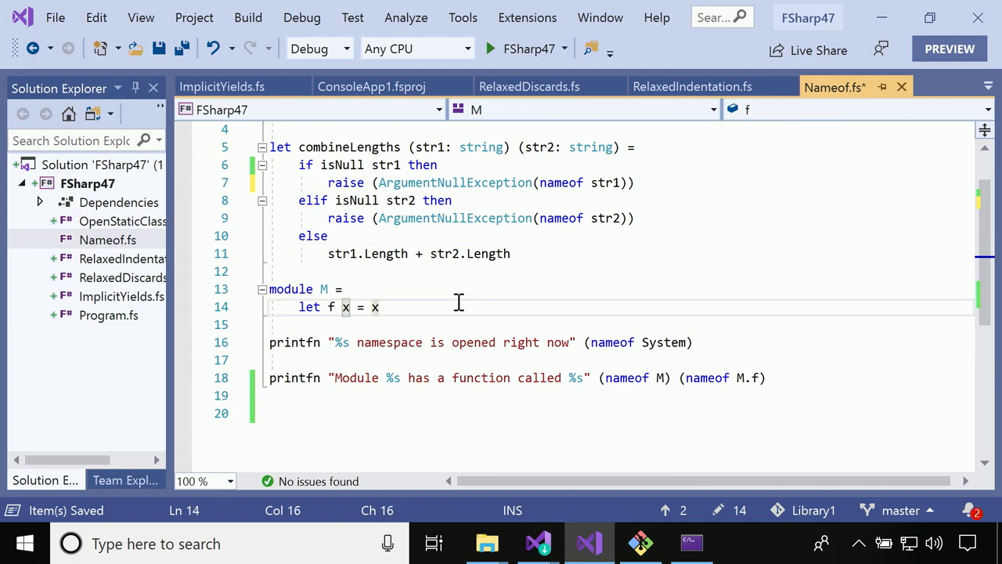
mouse_move(581, 305)
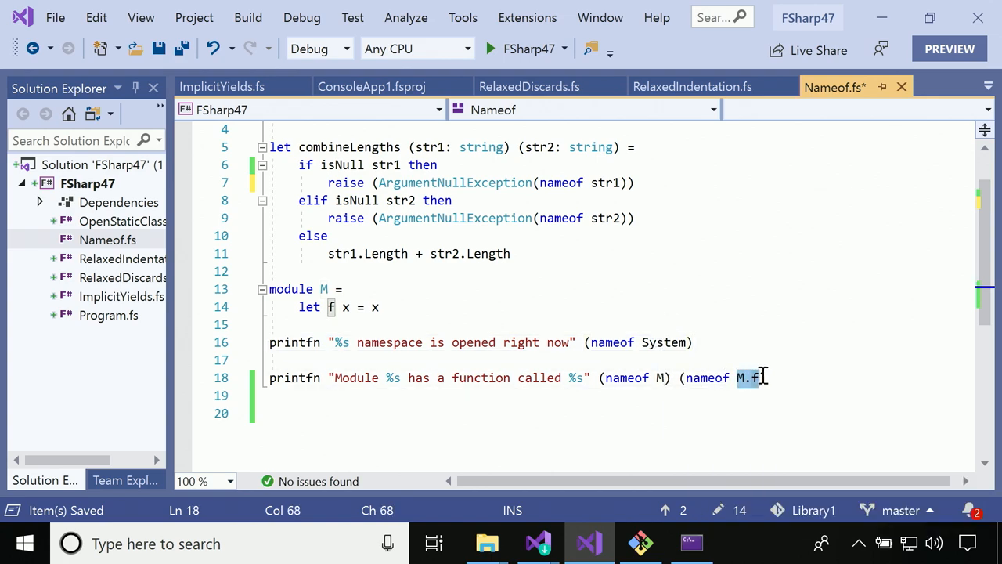
mouse_move(752, 378)
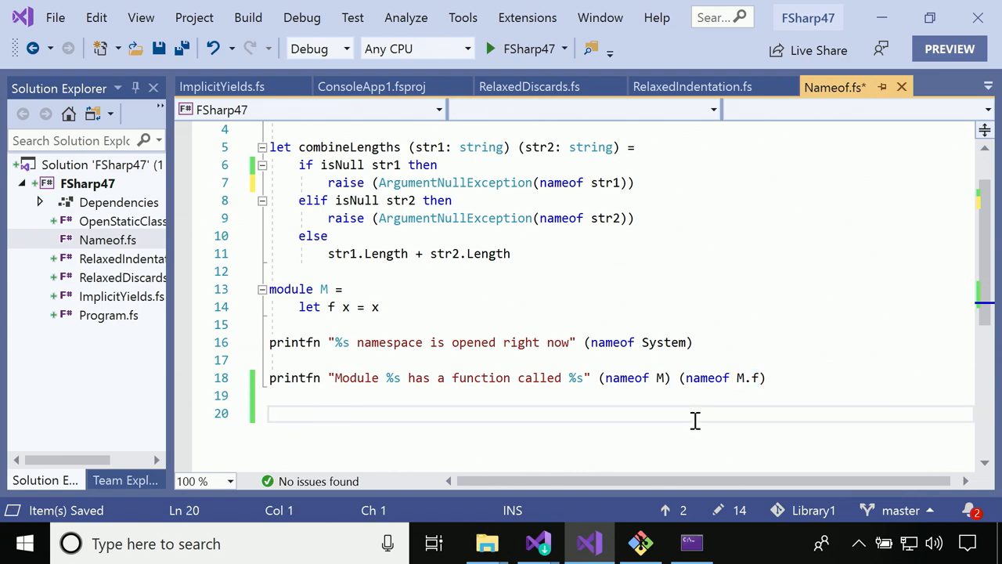
Add the line let nameOfNameof = nameof nameof at the end of Nameof.fs
type("let")
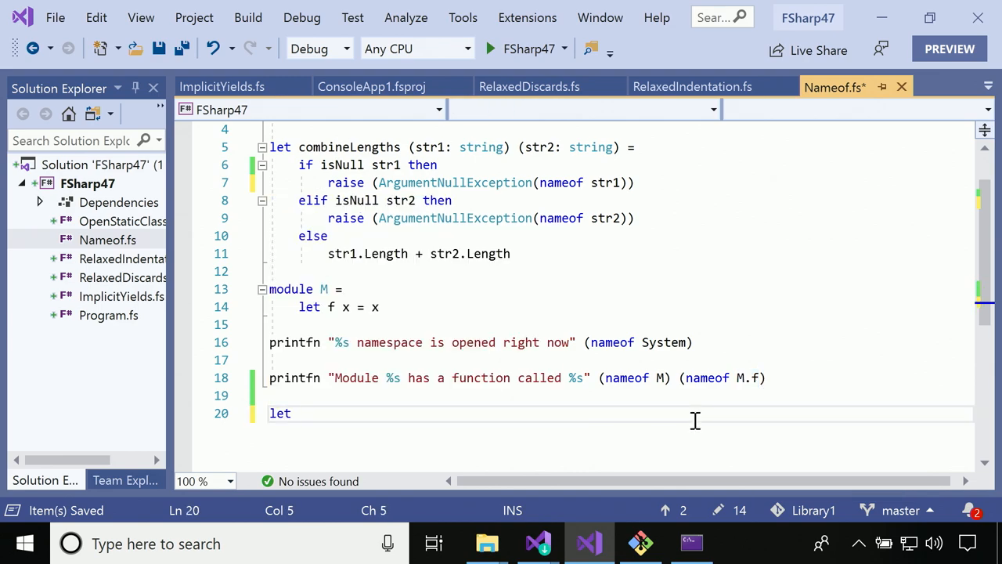
type("nameOf")
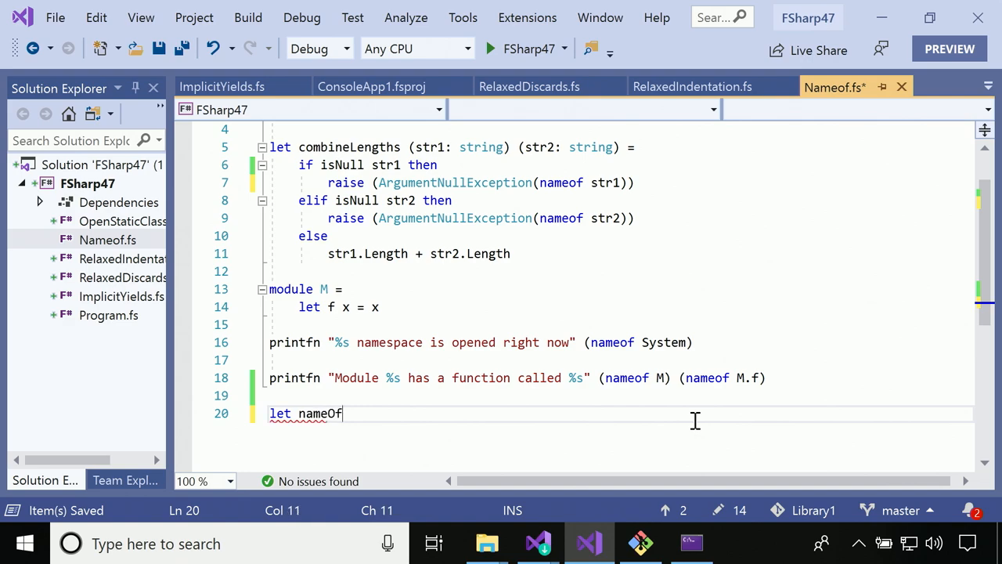
type("Nameof")
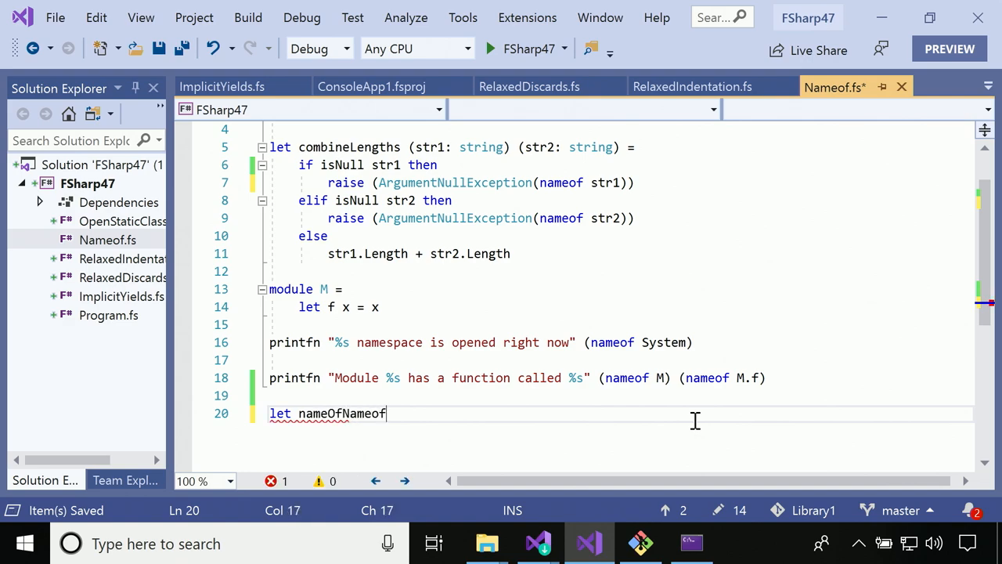
type("= nameof")
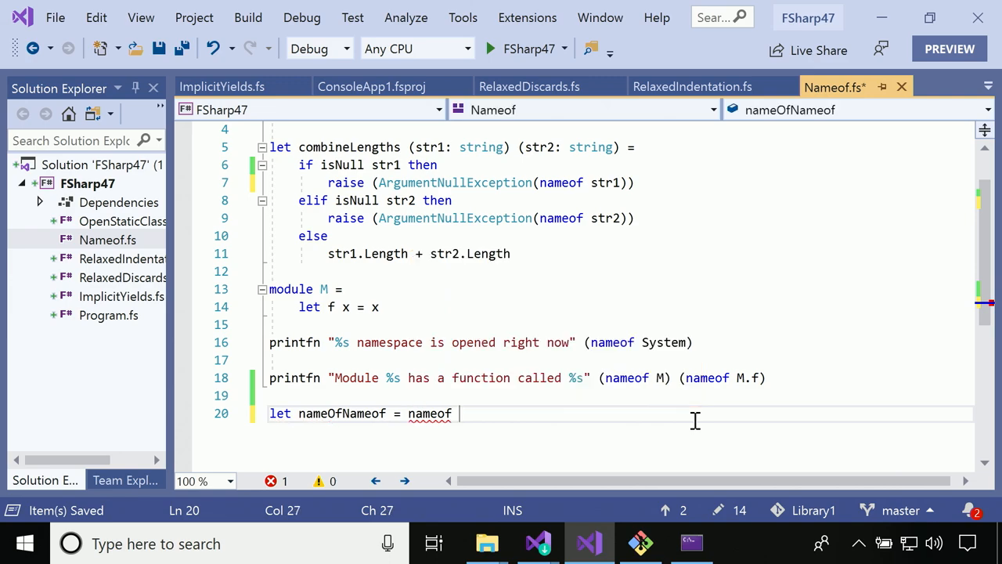
type("nameof")
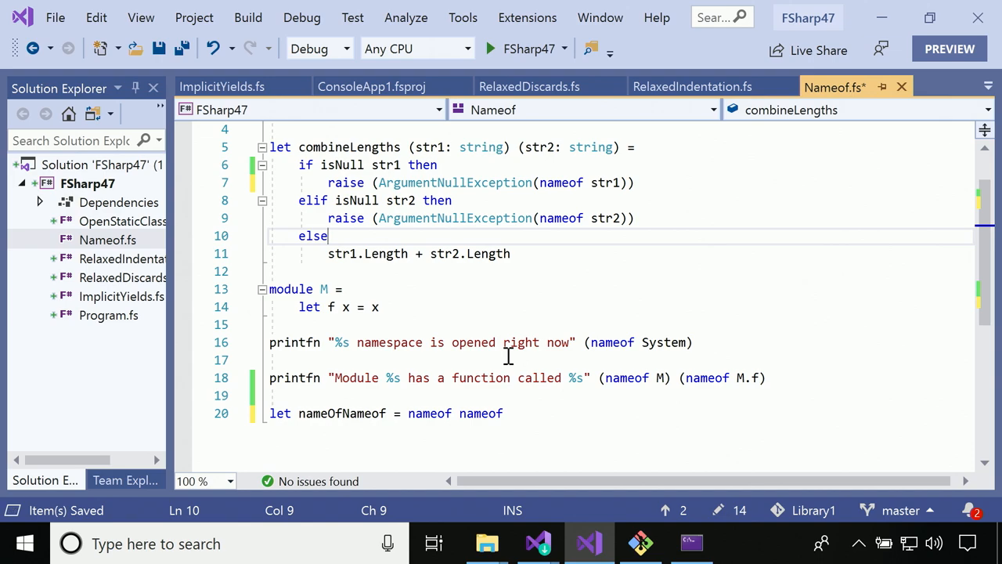
mouse_move(123, 222)
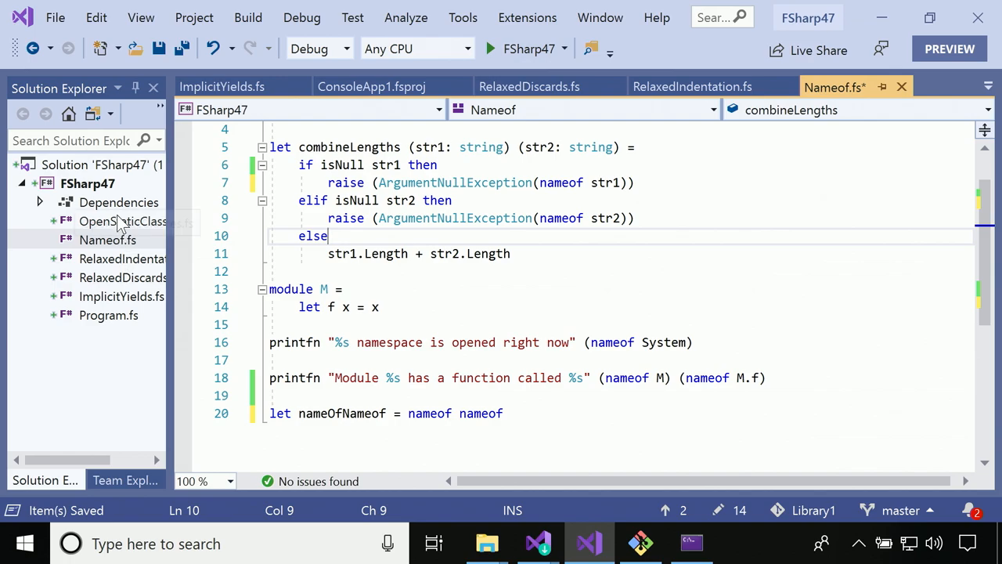
left_click(123, 221)
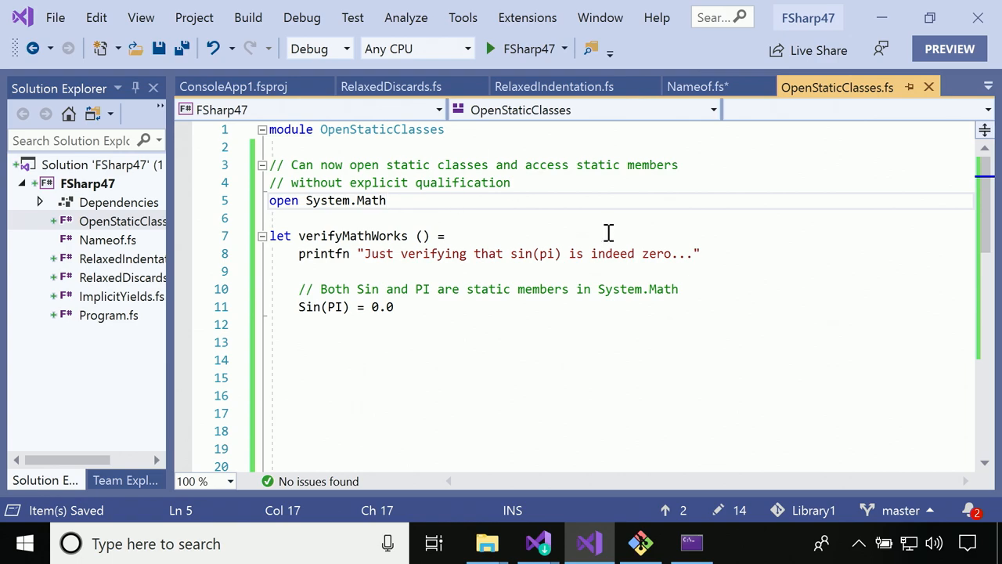
mouse_move(327, 200)
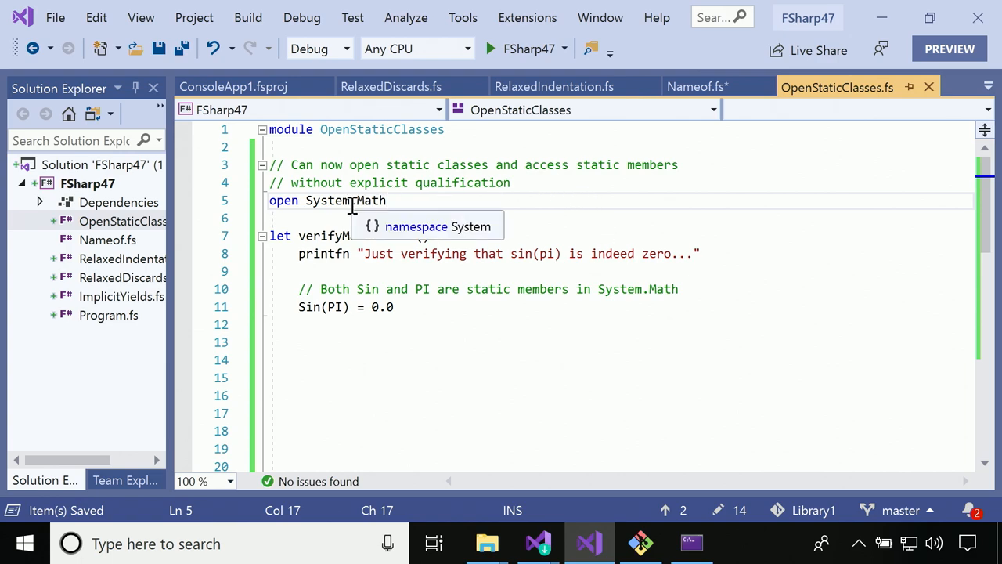
mouse_move(368, 200)
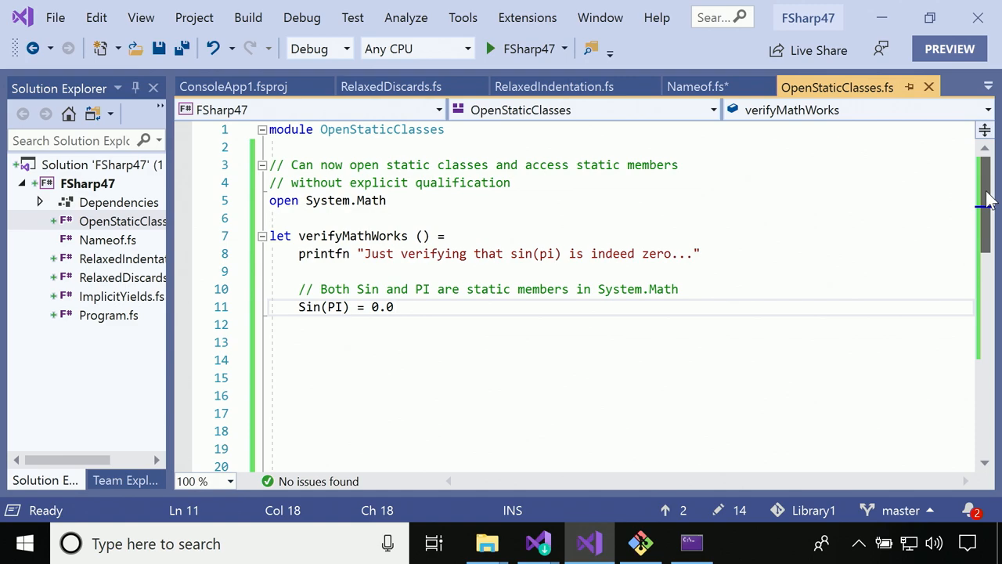
Scroll through OpenStaticClasses.fs to review verifyMathWorks using Sin(PI) unqualified
scroll("down", 3)
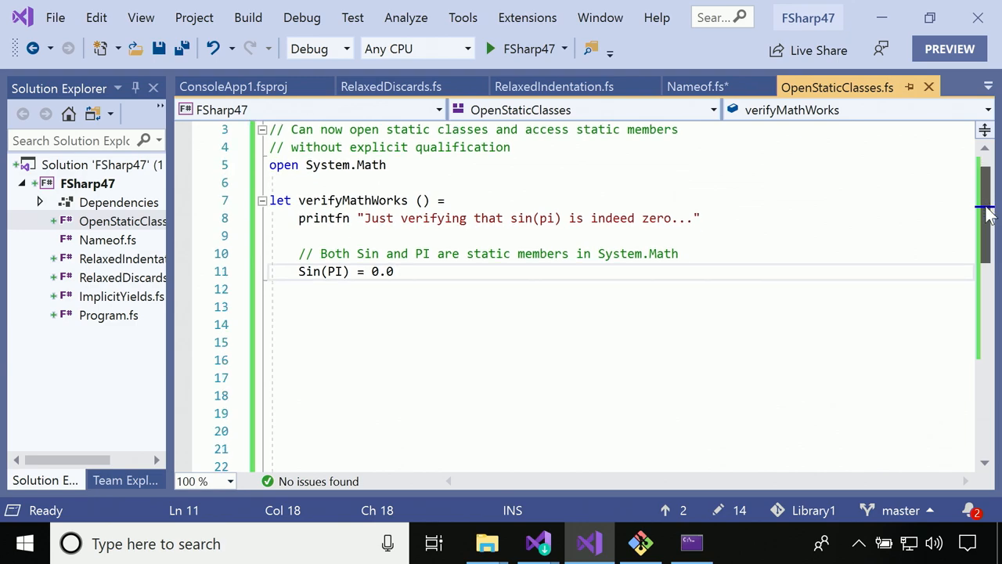
scroll("down", 3)
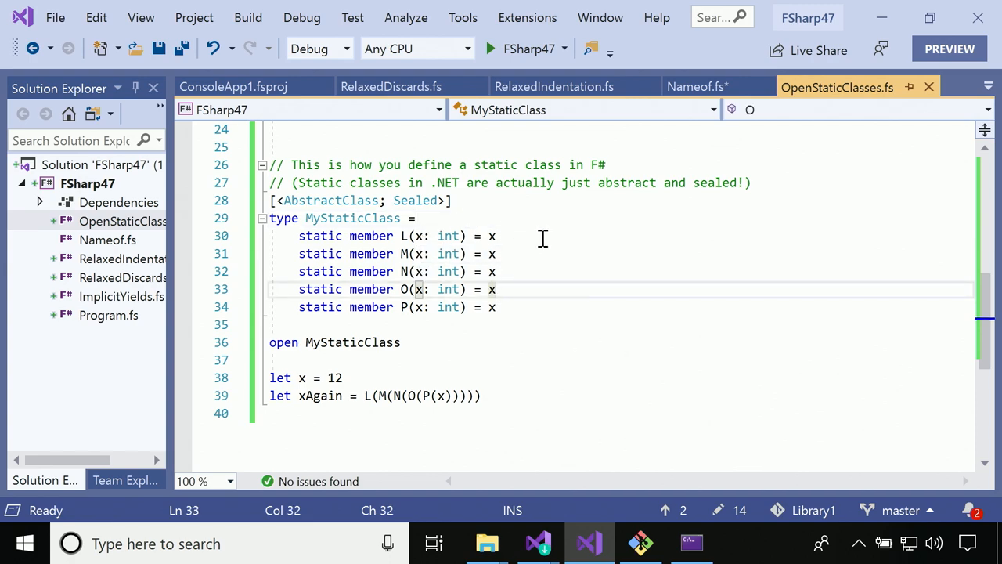
left_click(342, 377)
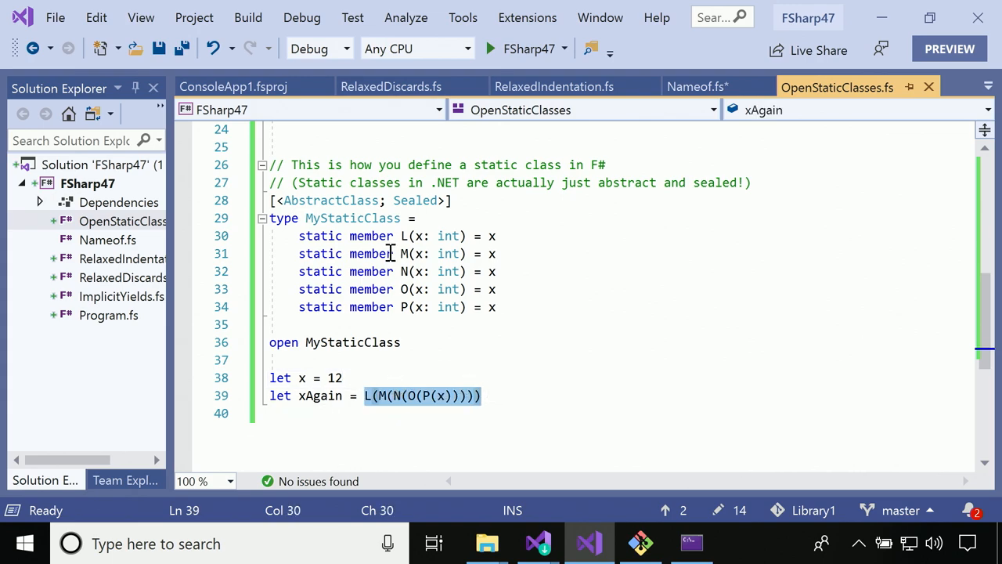
mouse_move(467, 358)
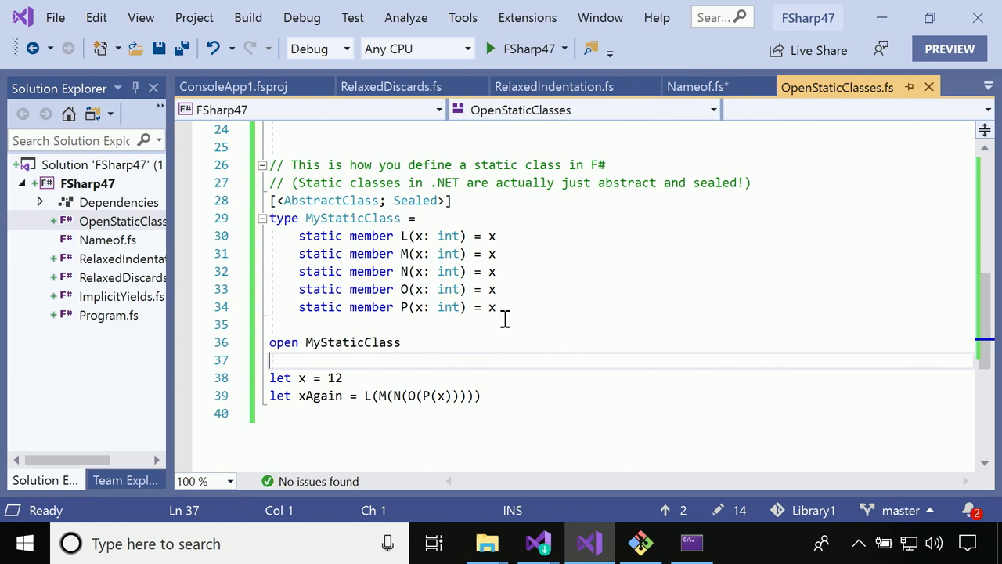
mouse_move(513, 305)
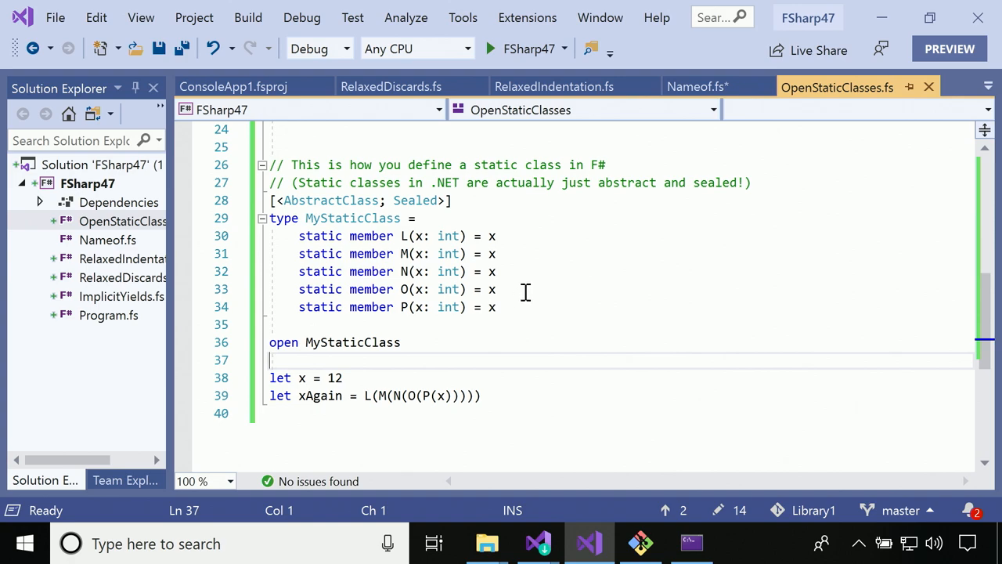
mouse_move(547, 234)
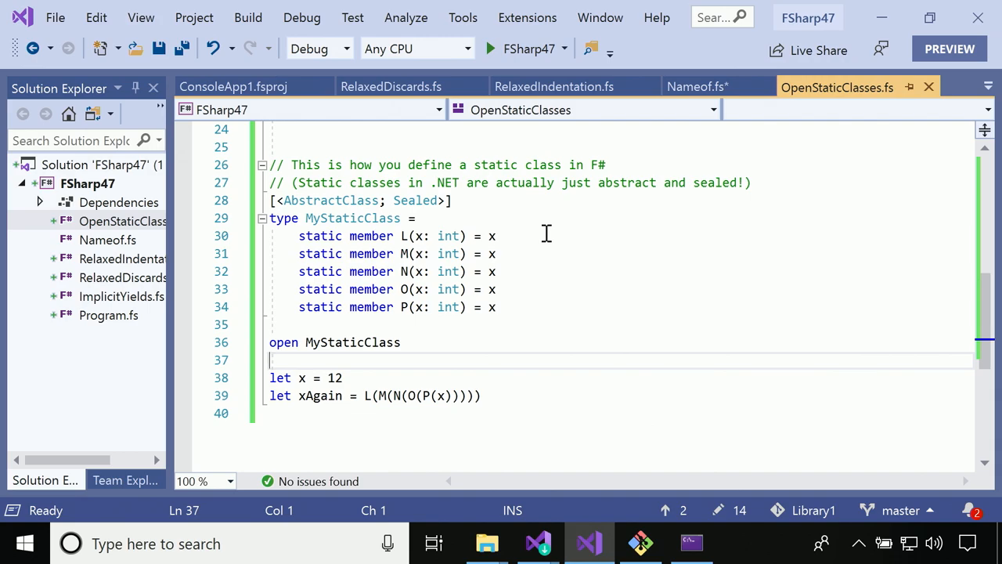
mouse_move(586, 222)
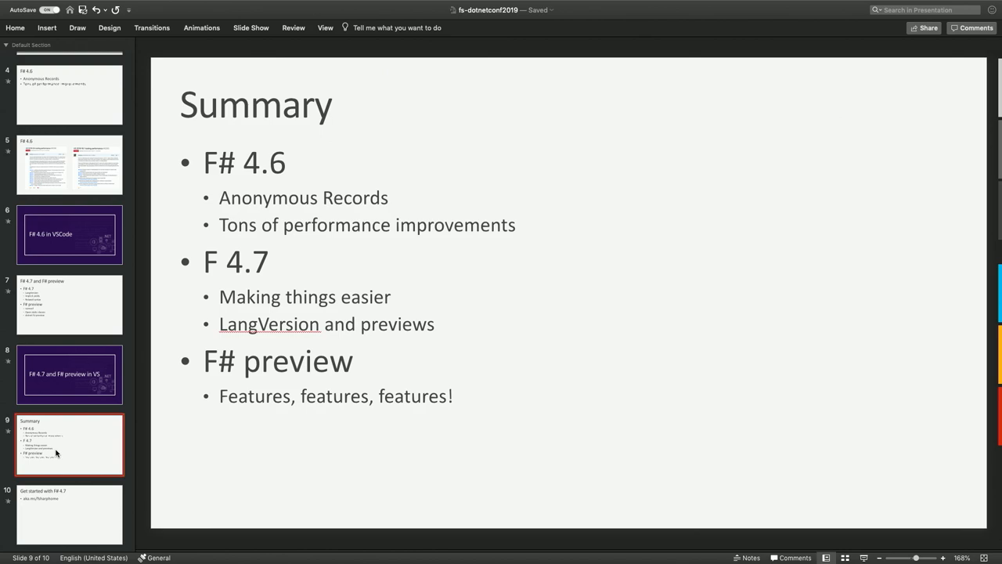
mouse_move(227, 257)
type("#")
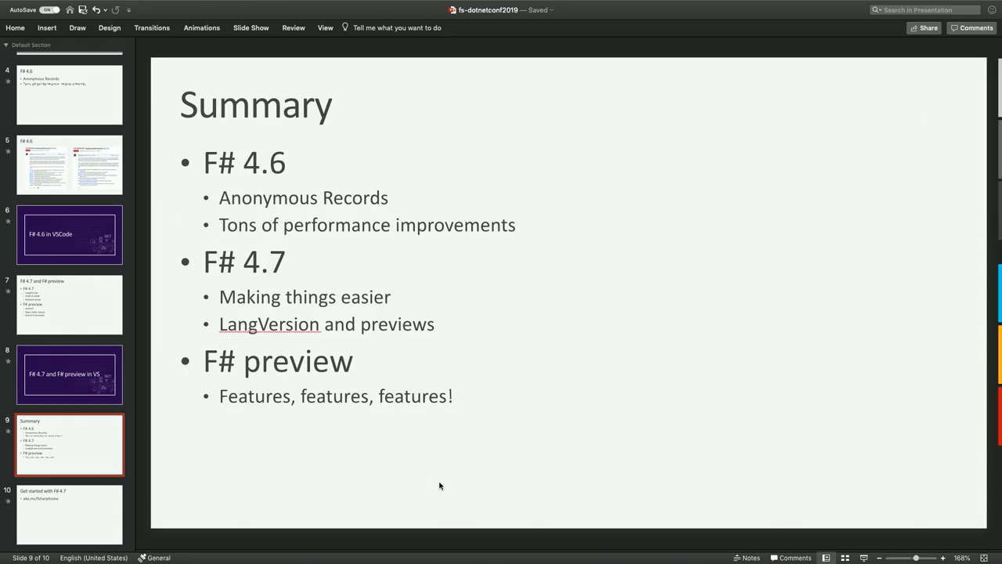
Advance the deck to the final 'Get started with F# 4.7' slide
left_click(68, 514)
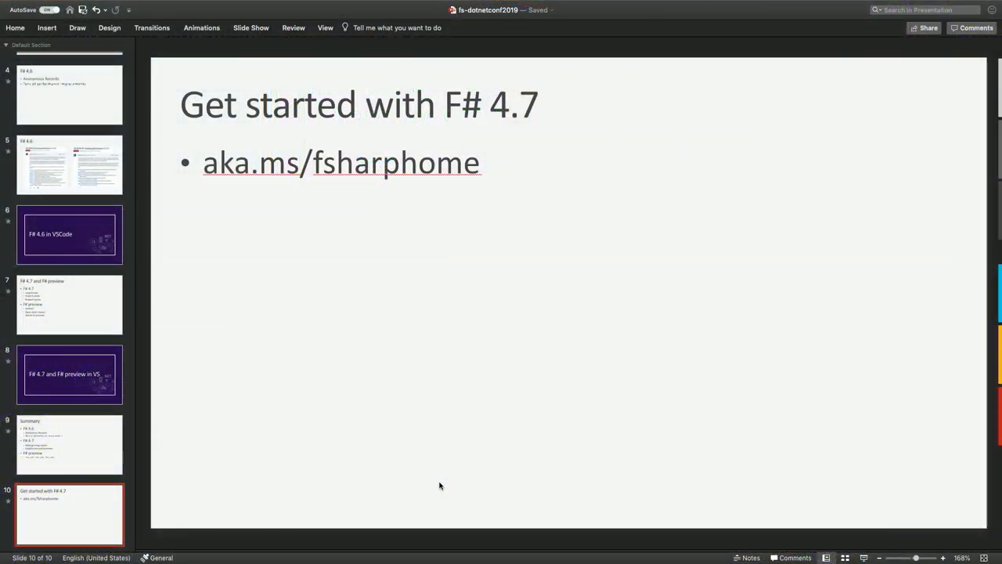